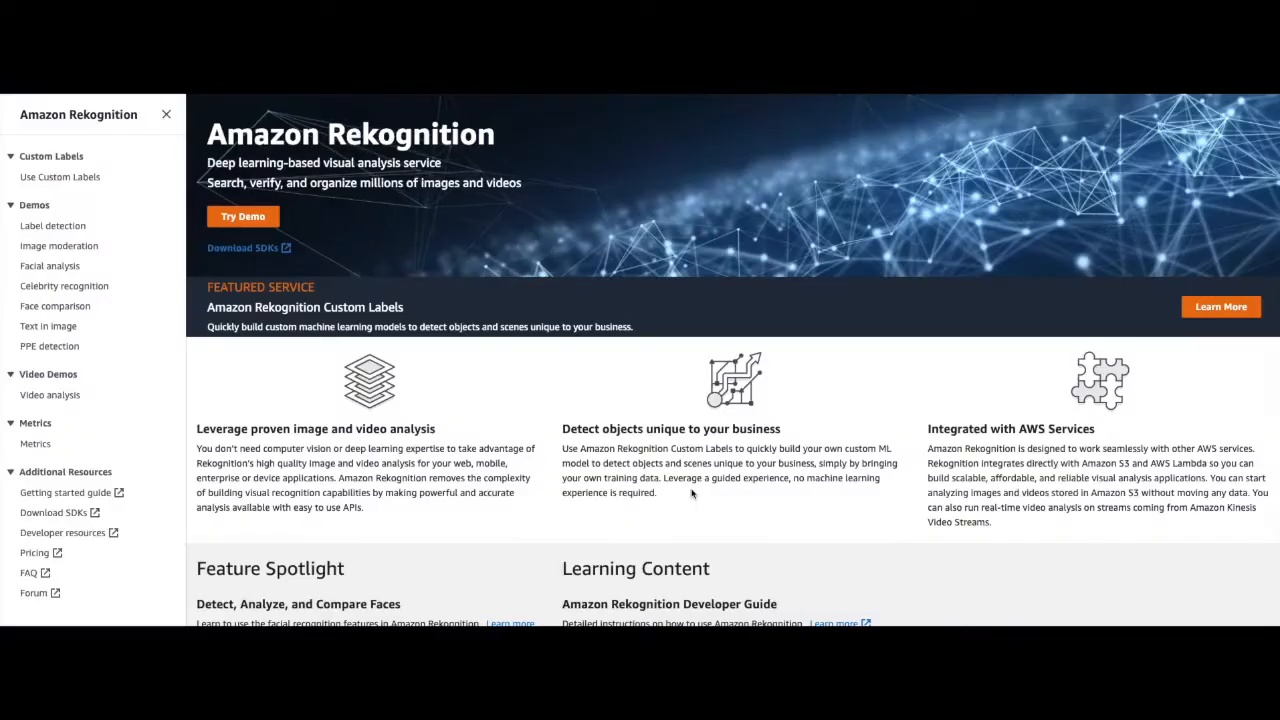
{"action": "mouse_move", "coordinate": [667, 462]}
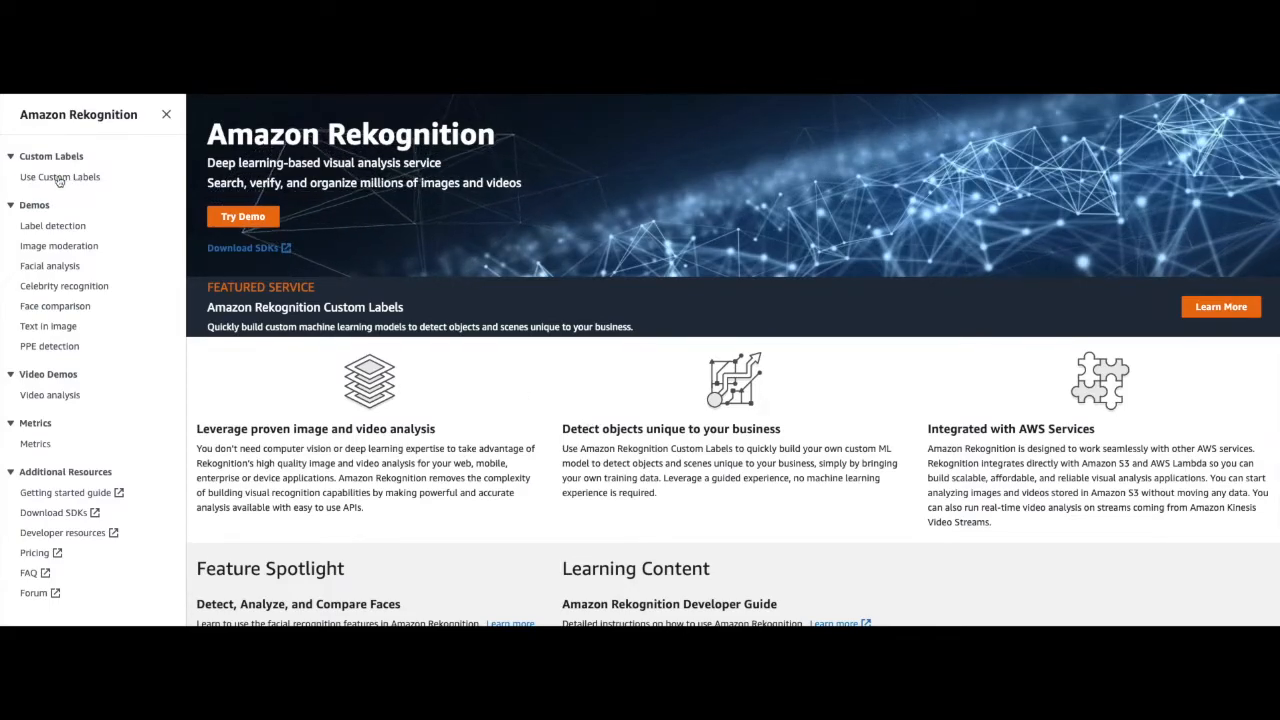
Open the Rekognition Custom Labels feature and reveal its navigation panel
{"action": "left_click", "coordinate": [59, 177]}
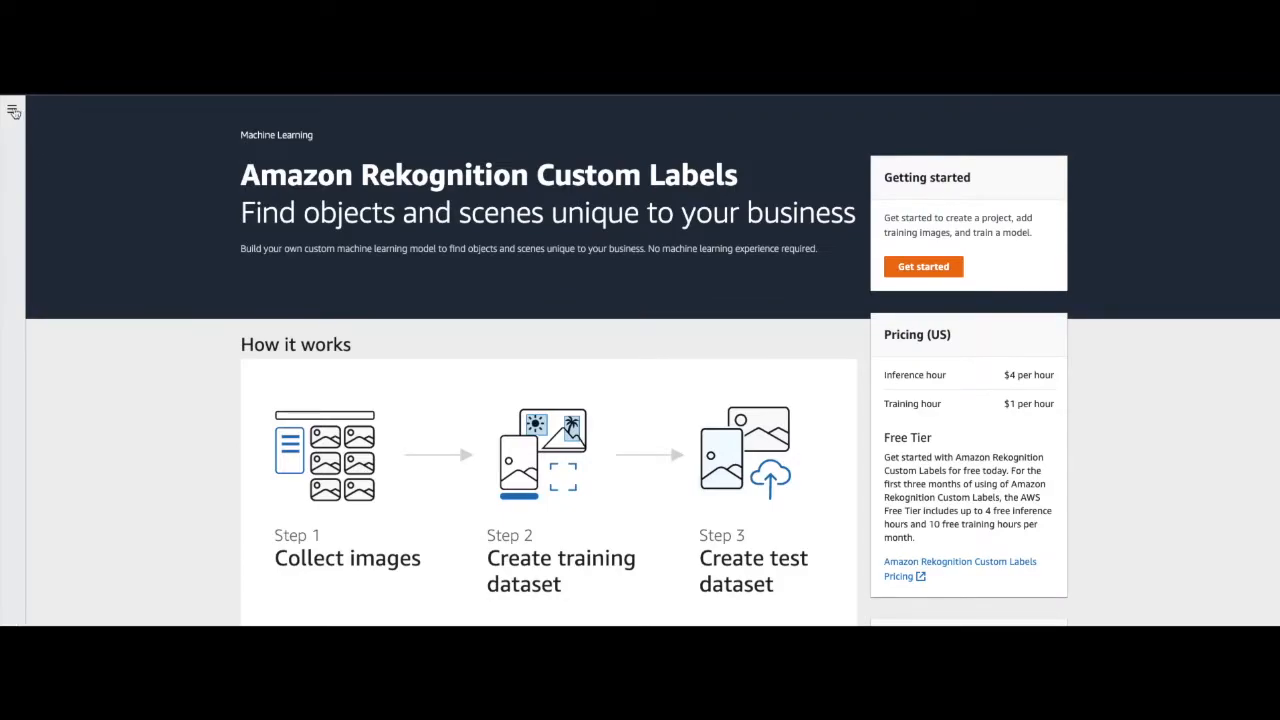
{"action": "left_click", "coordinate": [11, 111]}
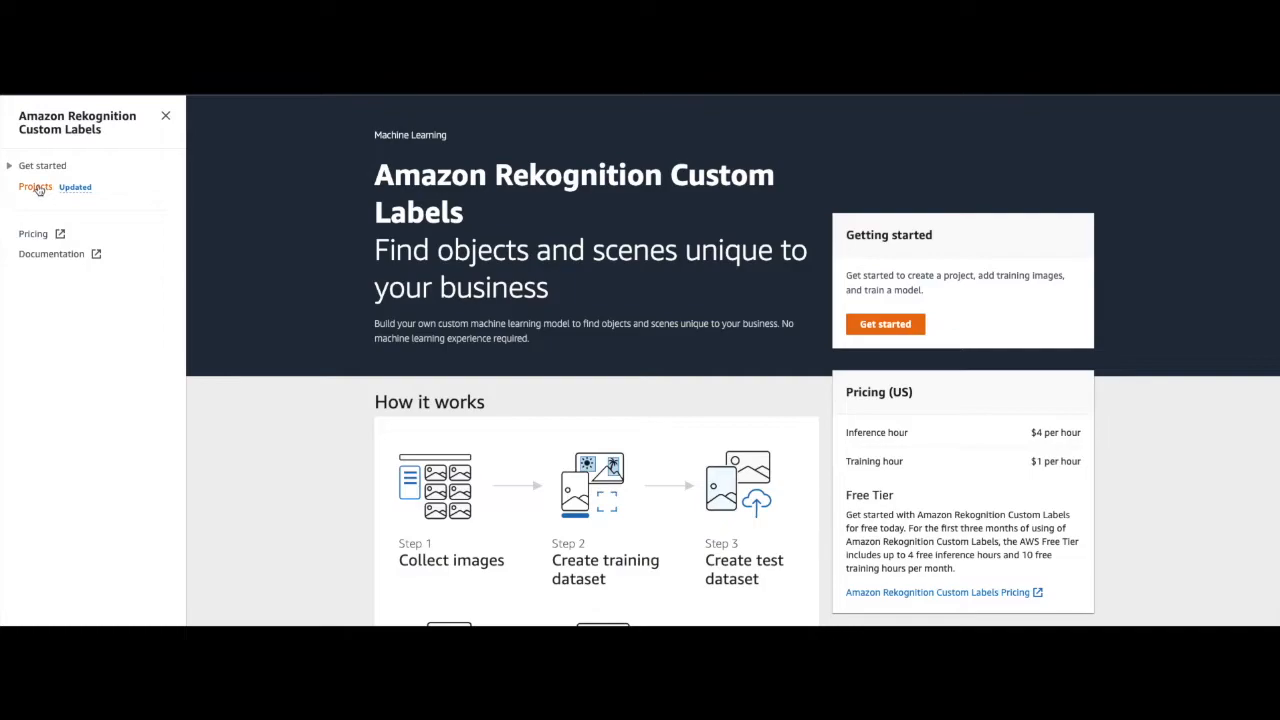
Show the Projects list containing home_classify_project with zero versions
{"action": "left_click", "coordinate": [35, 187]}
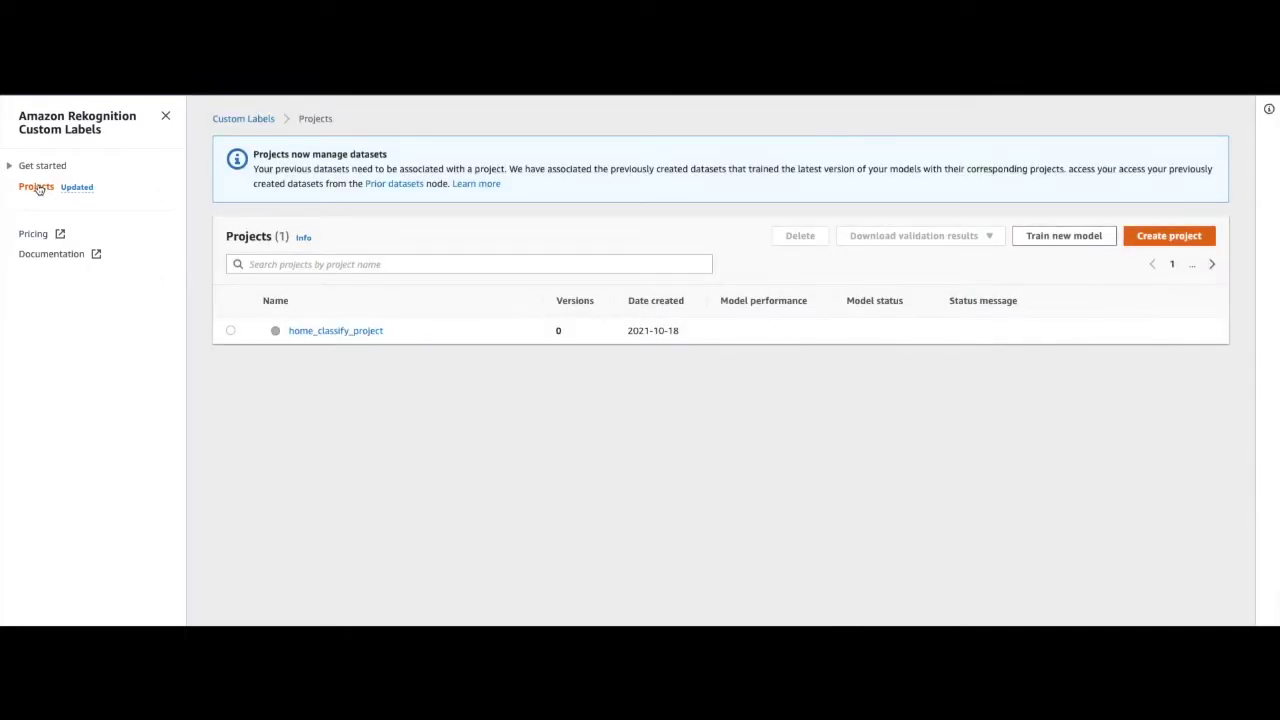
{"action": "mouse_move", "coordinate": [344, 393]}
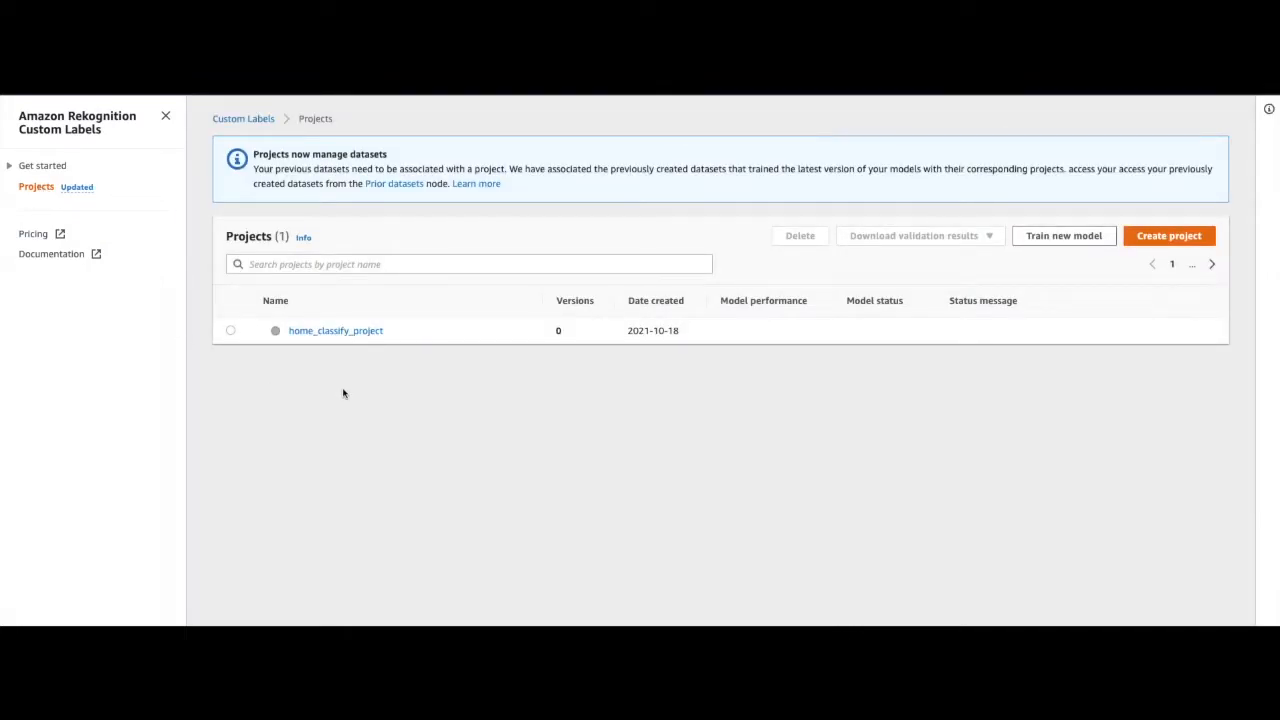
{"action": "mouse_move", "coordinate": [336, 337]}
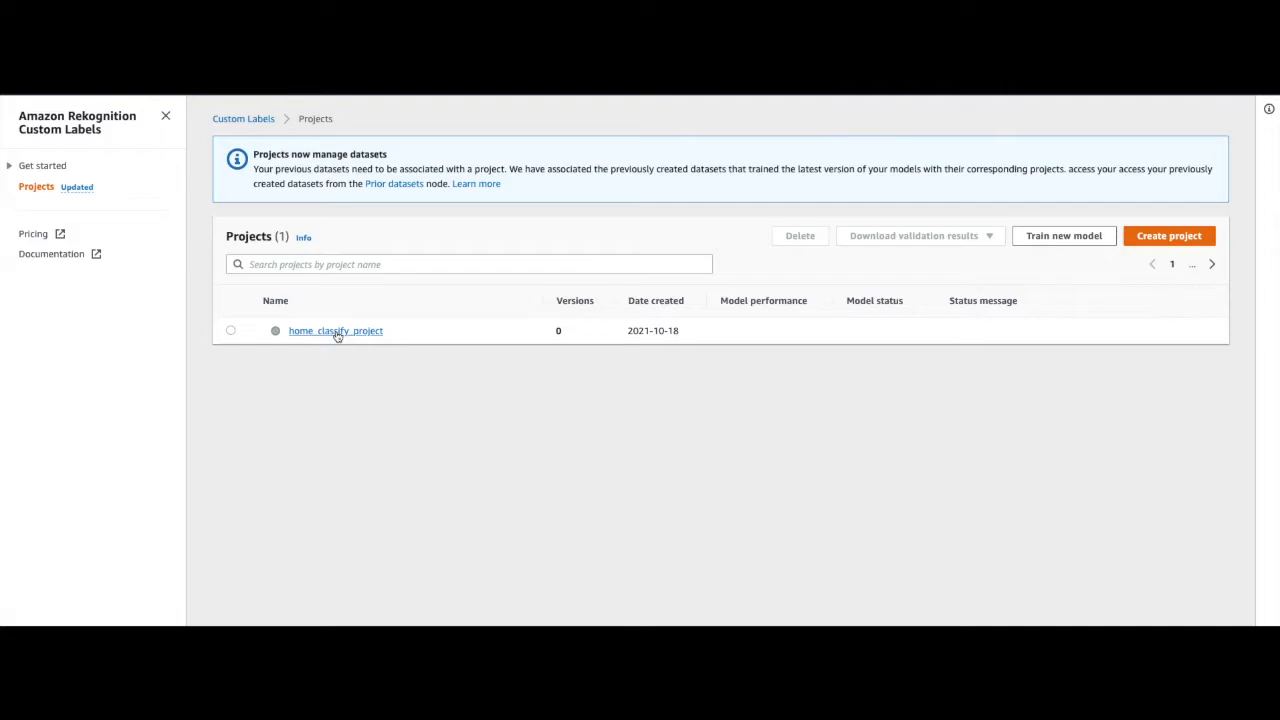
Open home_classify_project to see its 154-image dataset and no models
{"action": "left_click", "coordinate": [335, 330]}
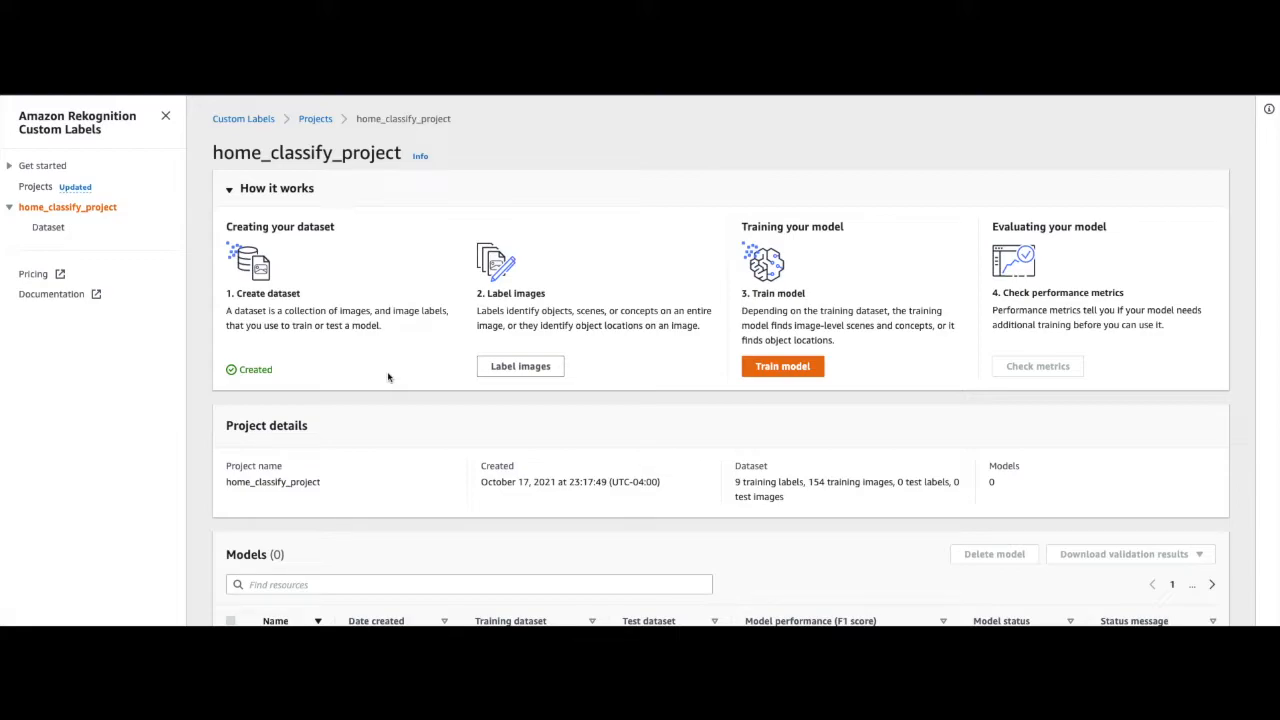
{"action": "mouse_move", "coordinate": [360, 345]}
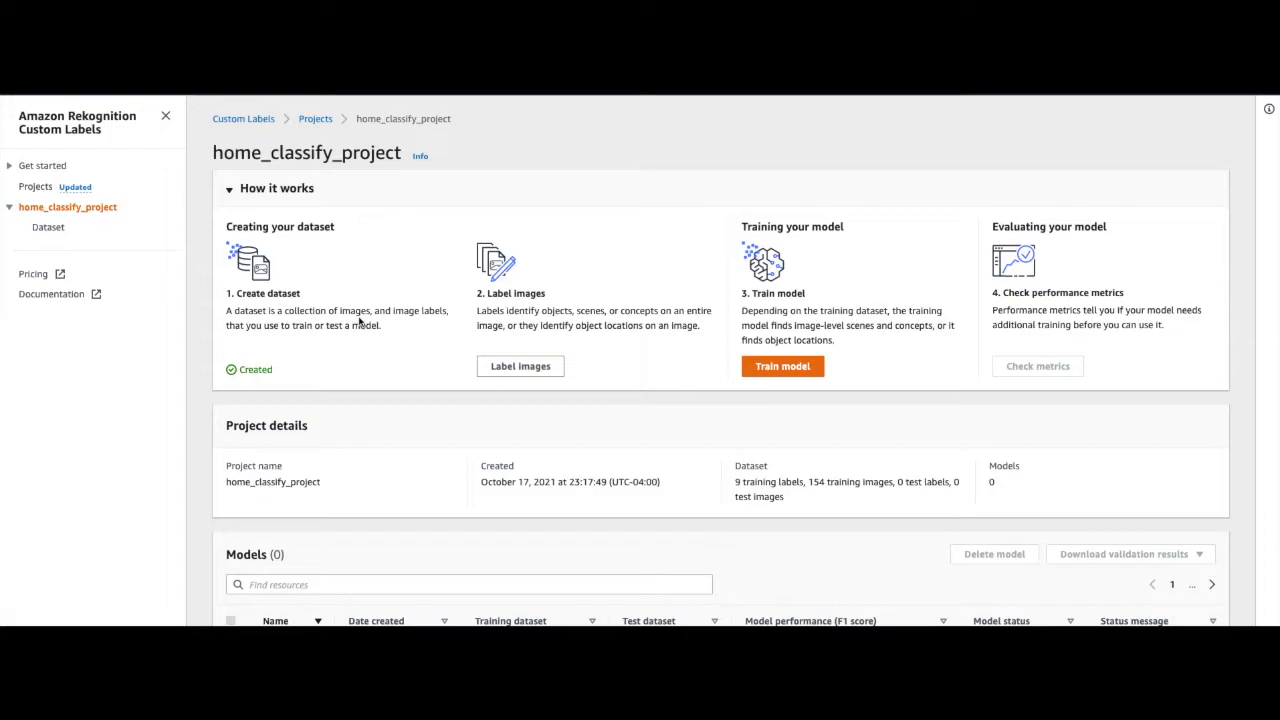
{"action": "mouse_move", "coordinate": [1080, 308]}
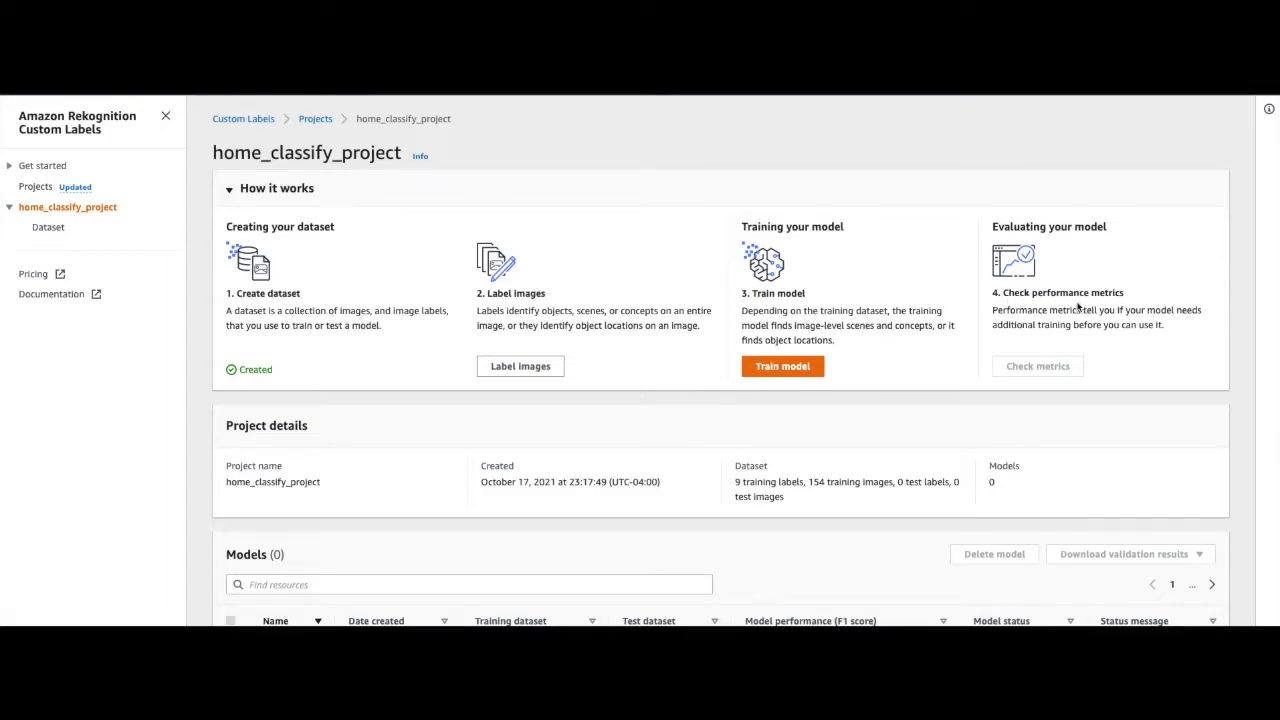
{"action": "mouse_move", "coordinate": [1007, 286]}
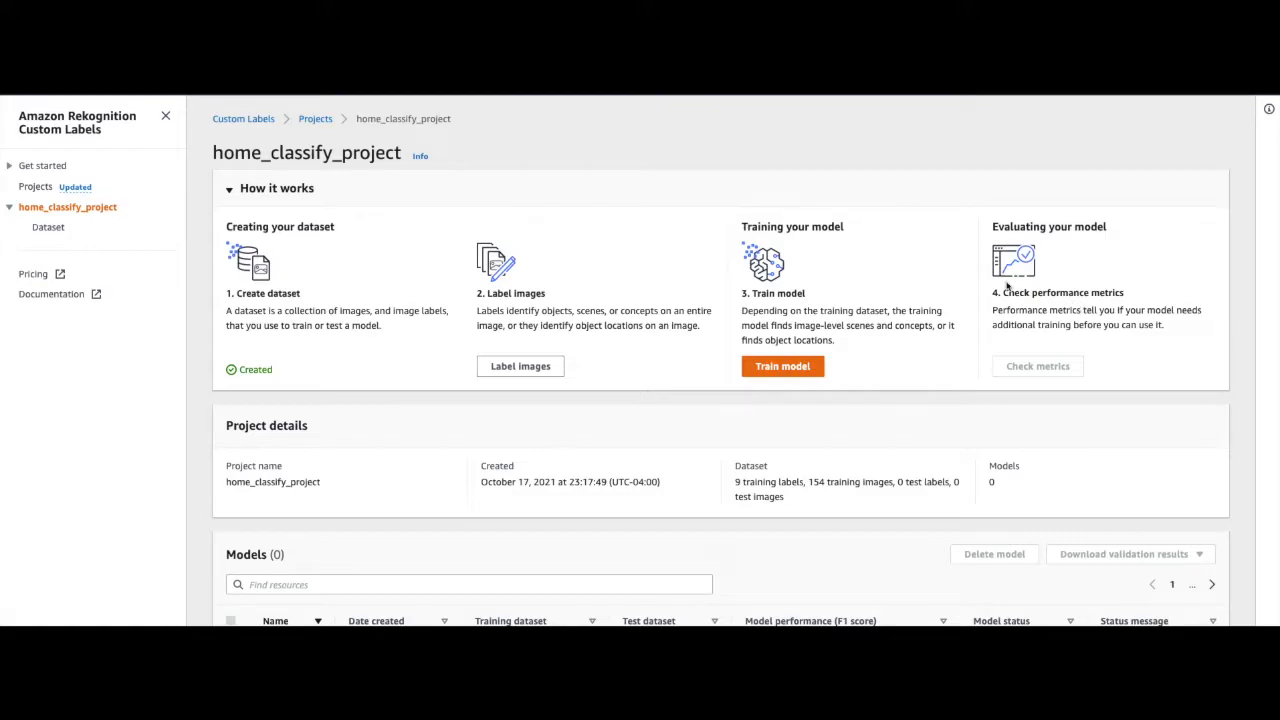
{"action": "mouse_move", "coordinate": [261, 348]}
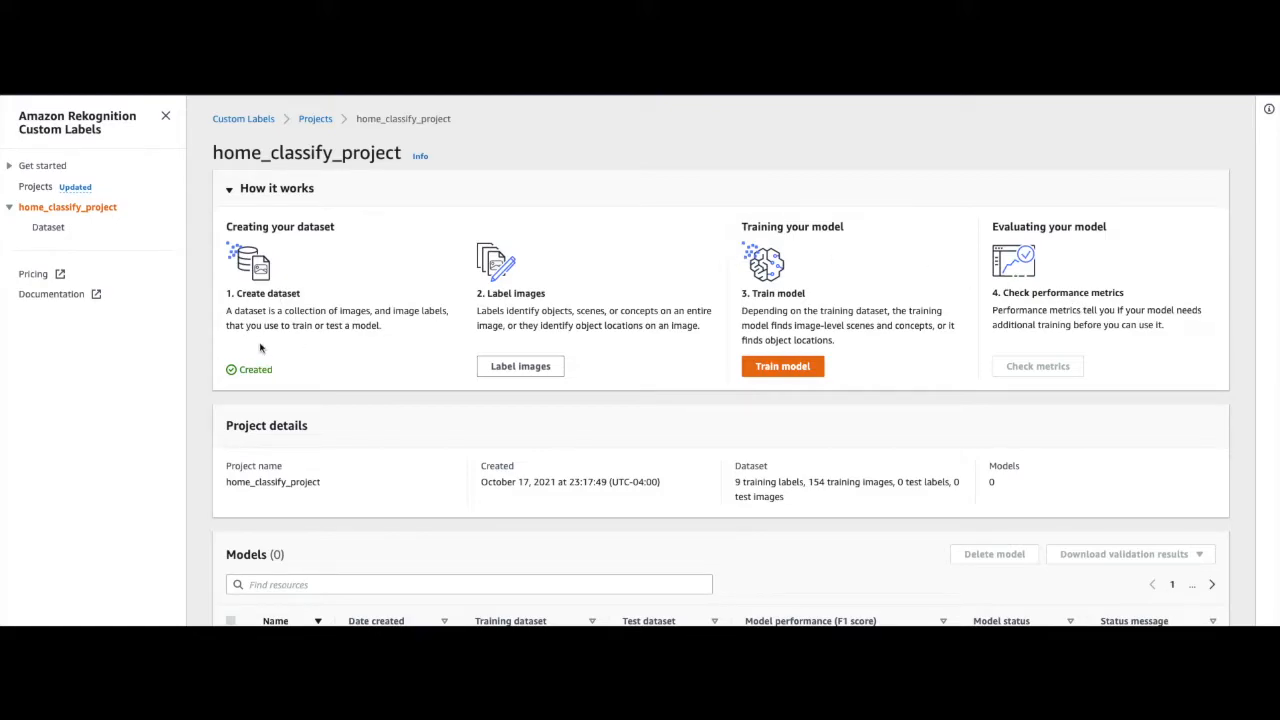
{"action": "mouse_move", "coordinate": [260, 326]}
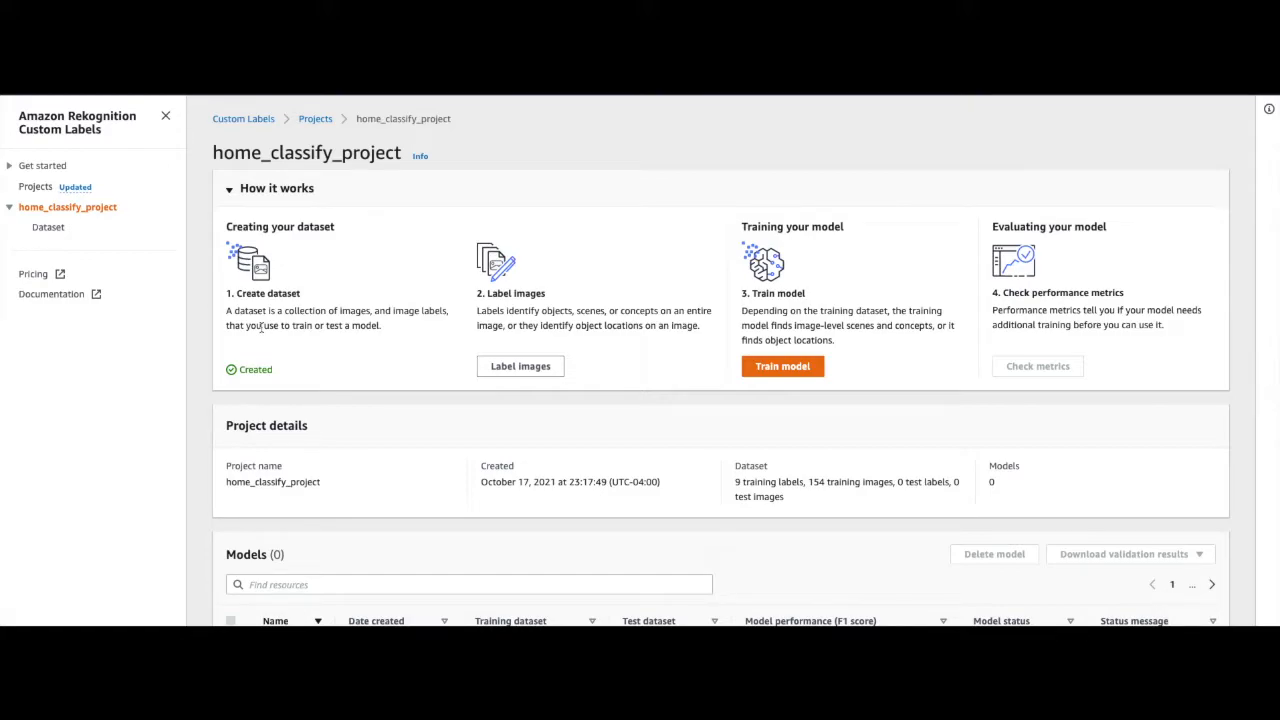
{"action": "mouse_move", "coordinate": [345, 320]}
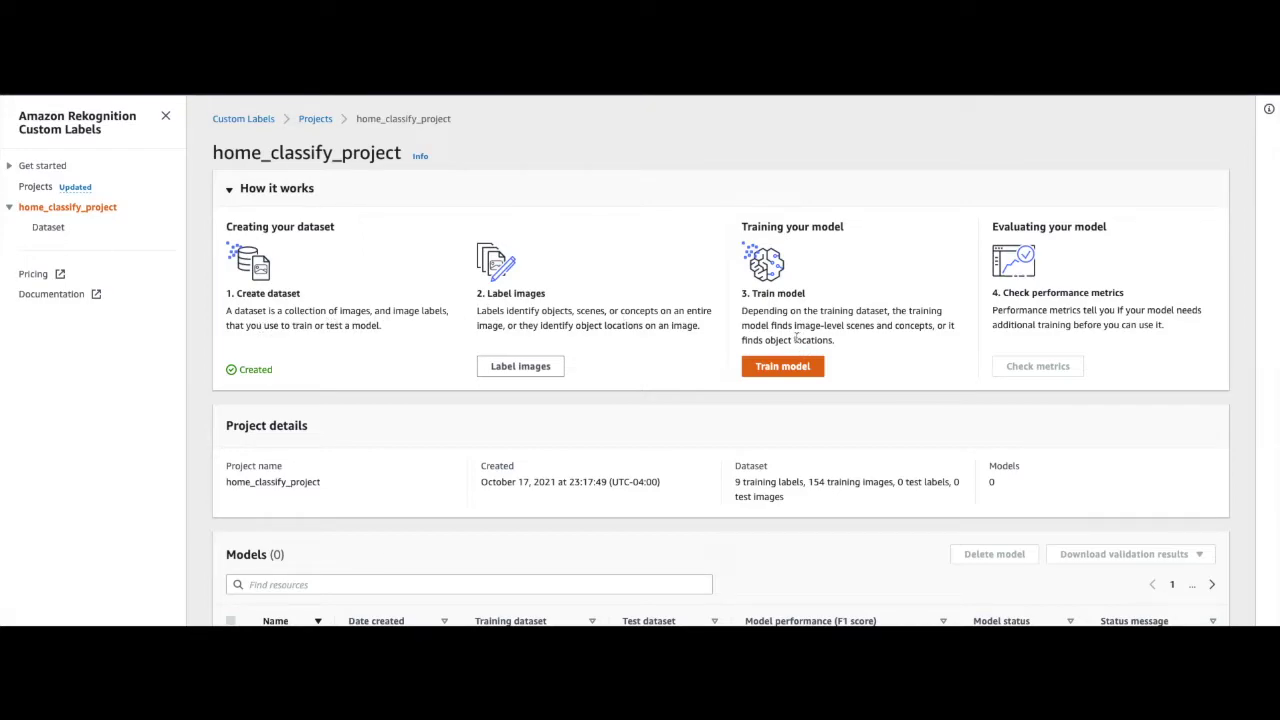
{"action": "mouse_move", "coordinate": [787, 339]}
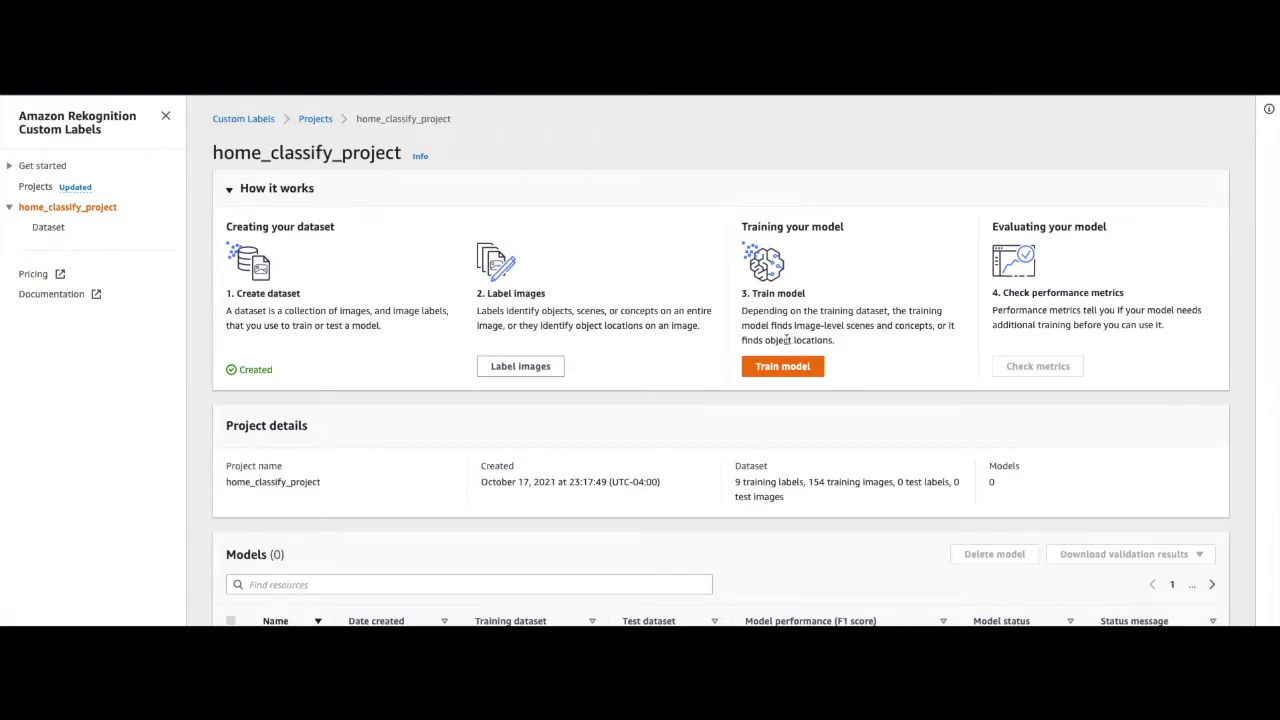
{"action": "mouse_move", "coordinate": [773, 351]}
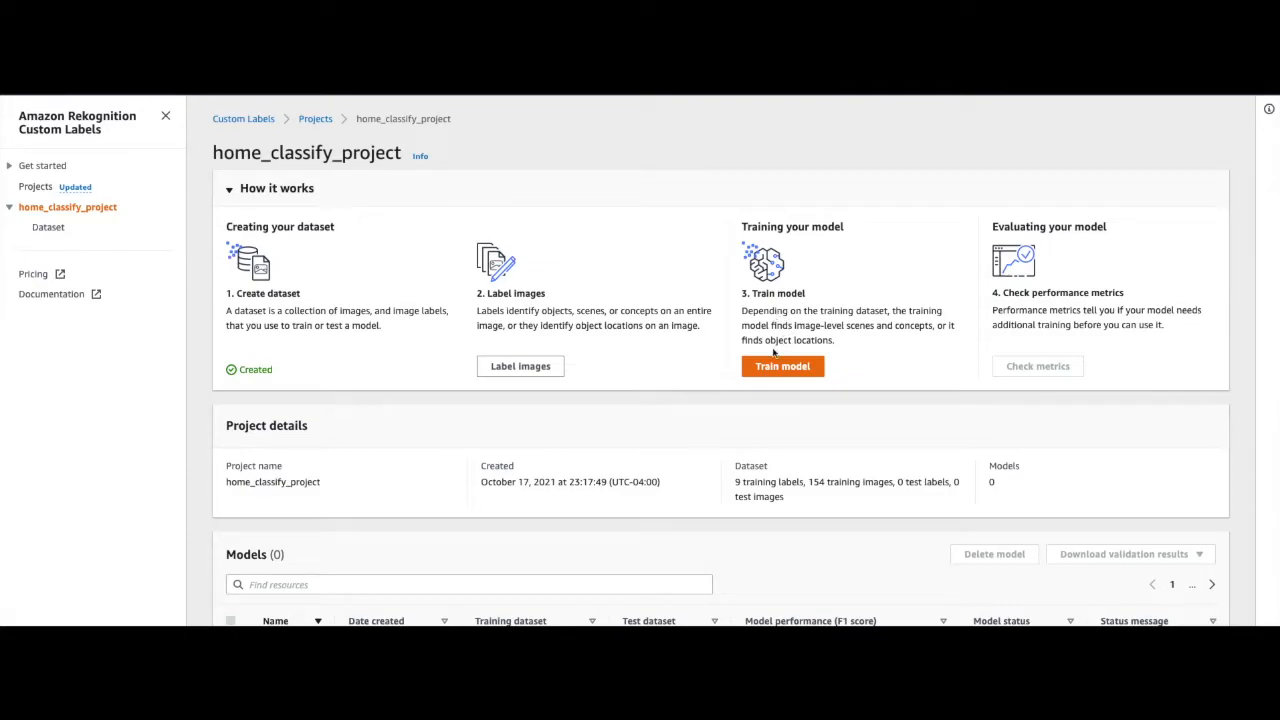
Submit the train-model form for home_classify_project, reaching the 80/20 split confirmation
{"action": "left_click", "coordinate": [782, 366]}
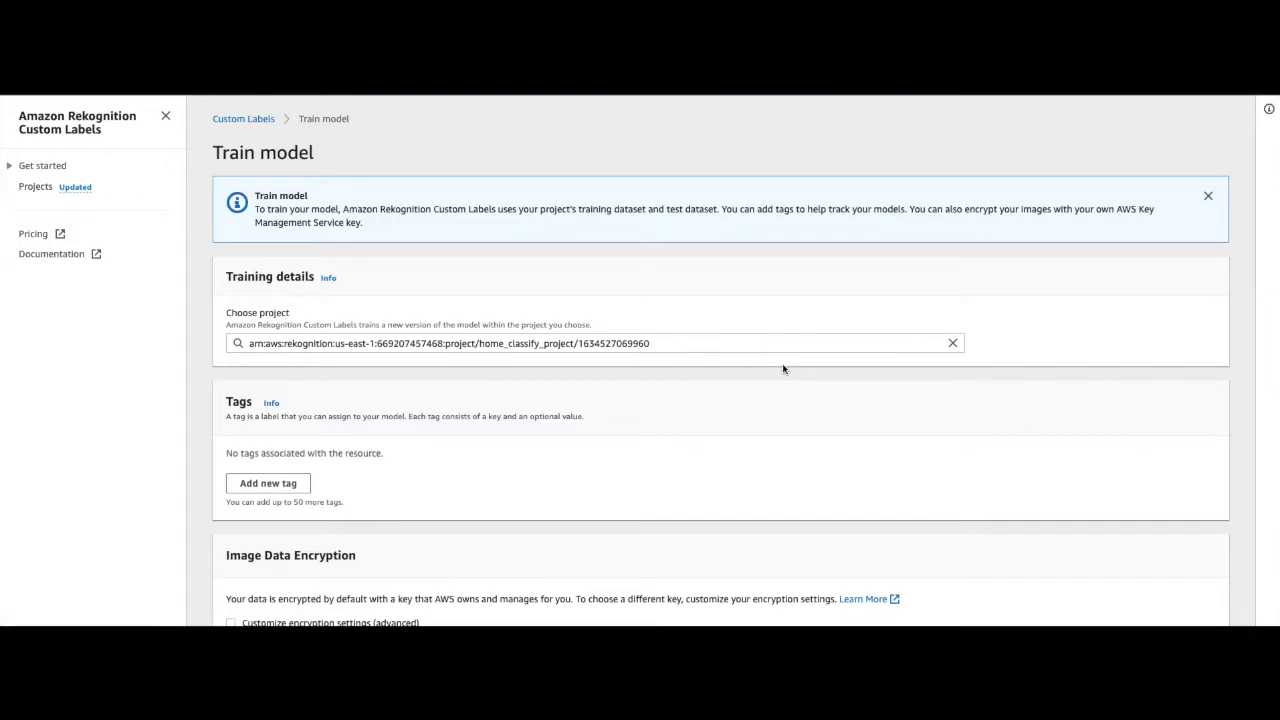
{"action": "scroll", "scroll_direction": "down", "scroll_amount": 3}
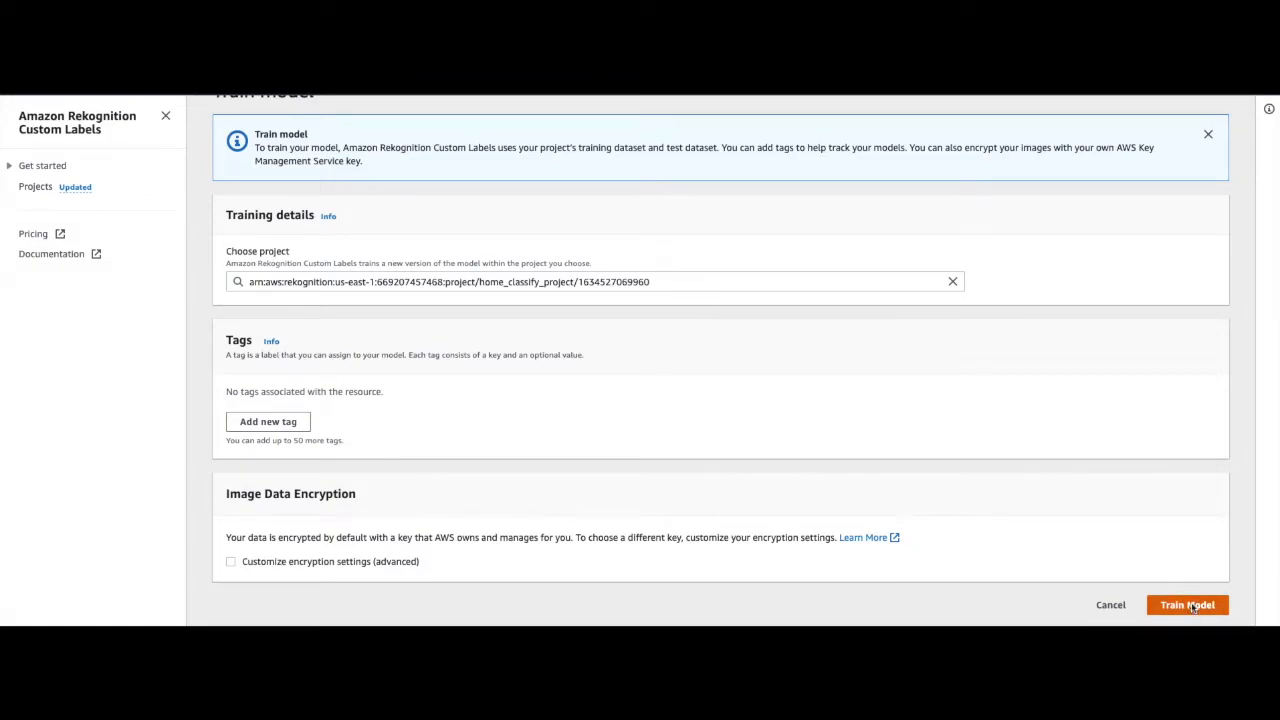
{"action": "left_click", "coordinate": [1187, 604]}
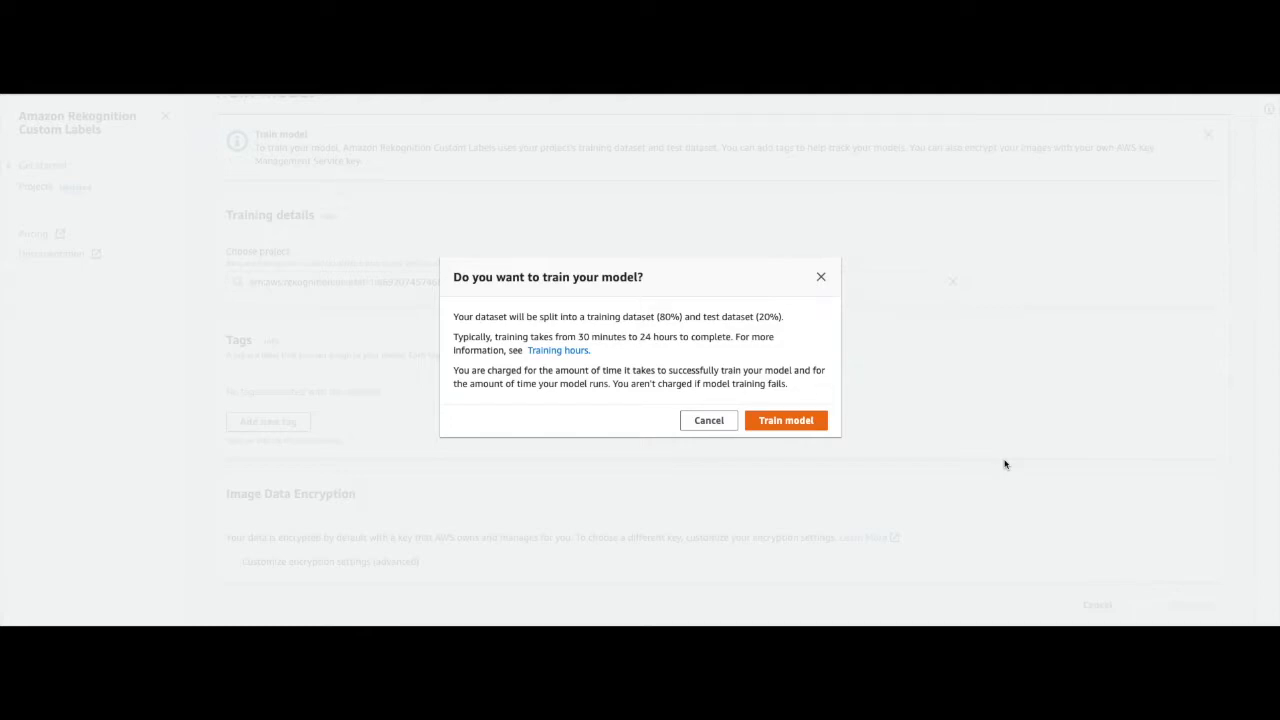
{"action": "mouse_move", "coordinate": [955, 457]}
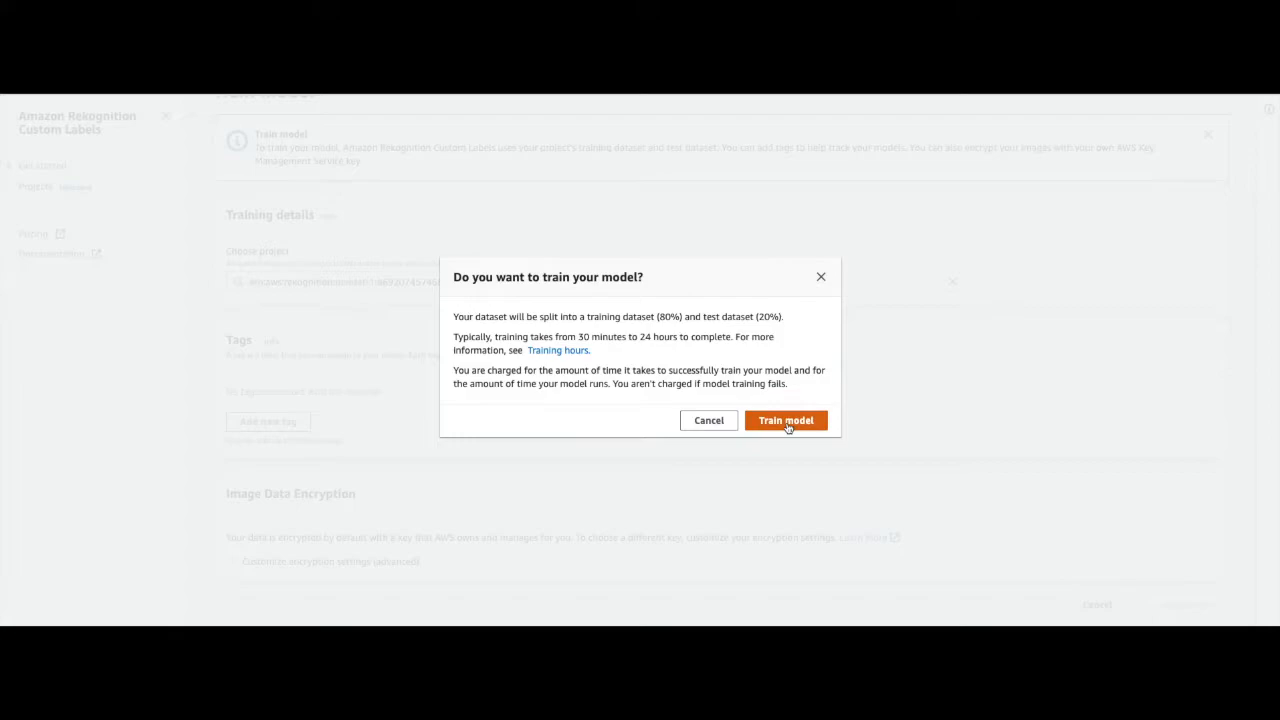
Confirm training, splitting the dataset into 118 training and 36 test images
{"action": "left_click", "coordinate": [785, 420]}
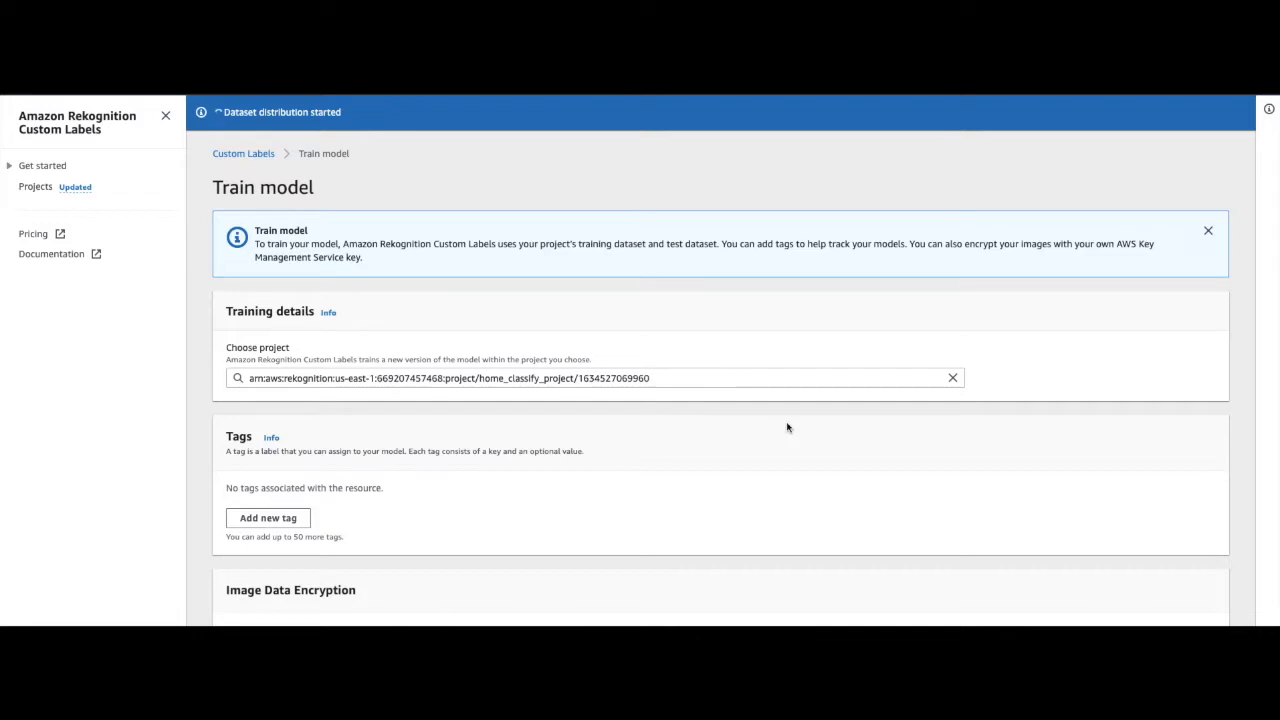
{"action": "mouse_move", "coordinate": [573, 356]}
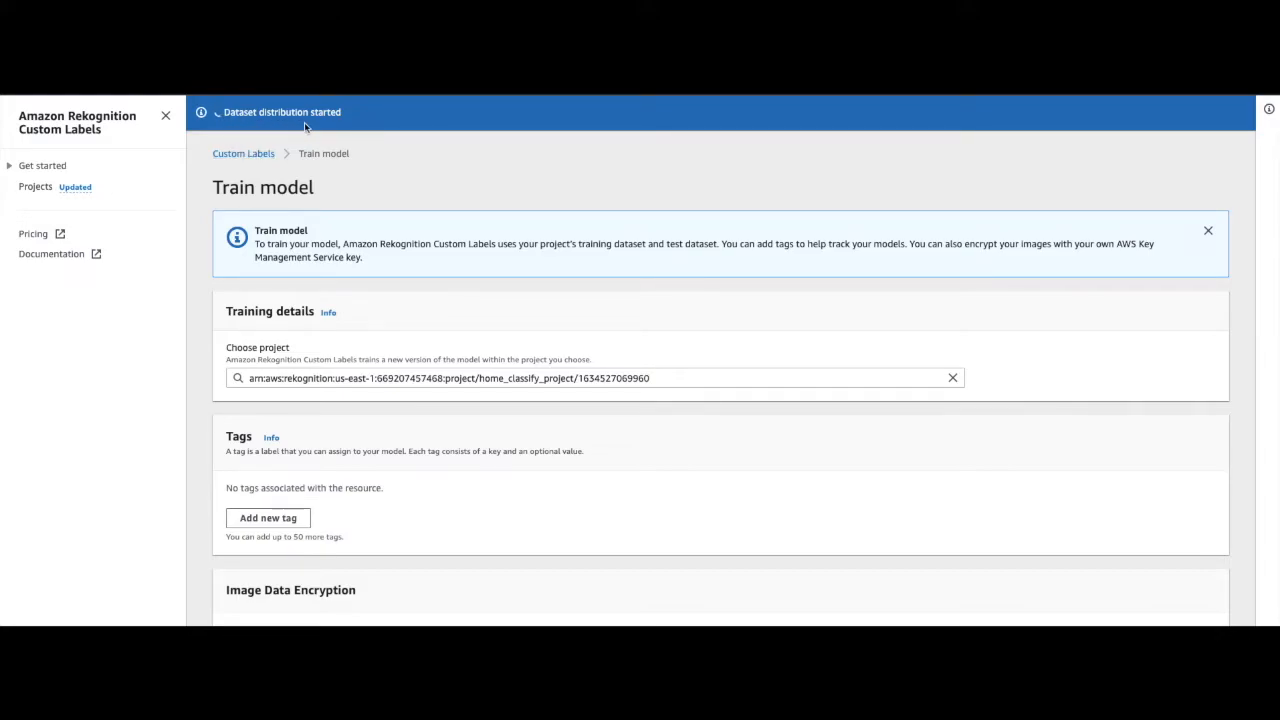
{"action": "mouse_move", "coordinate": [380, 132]}
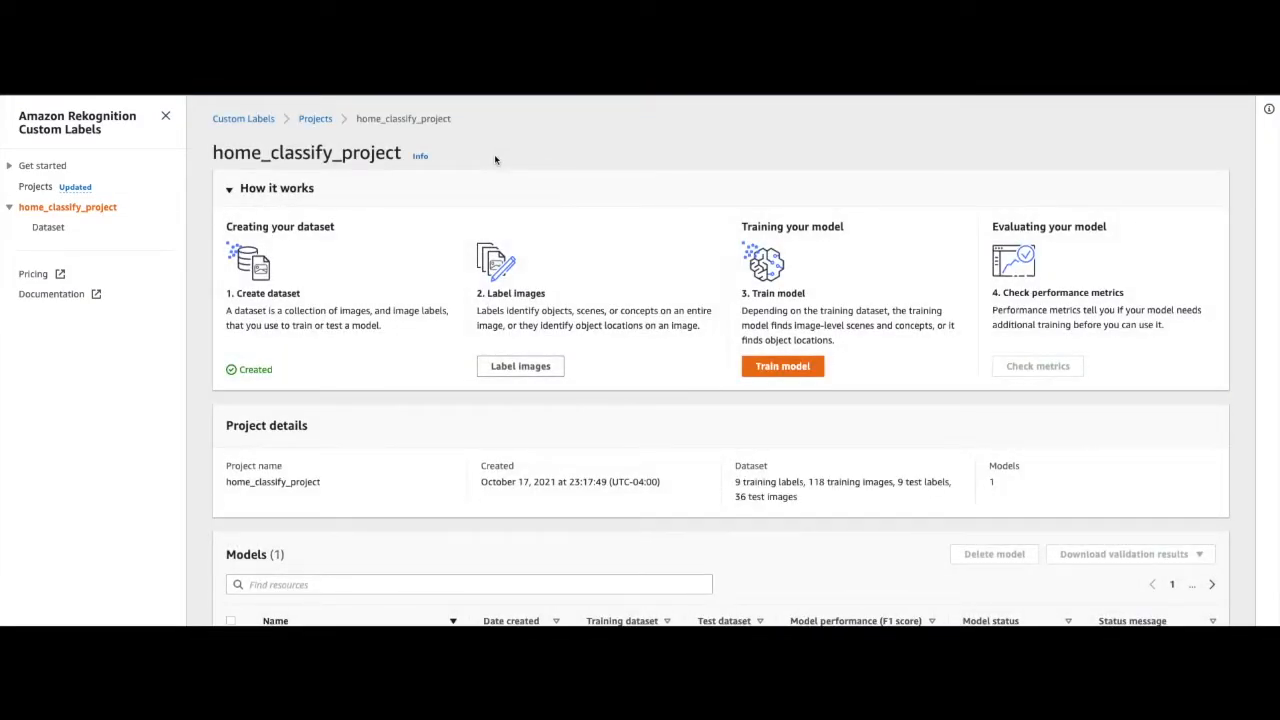
{"action": "mouse_move", "coordinate": [715, 471]}
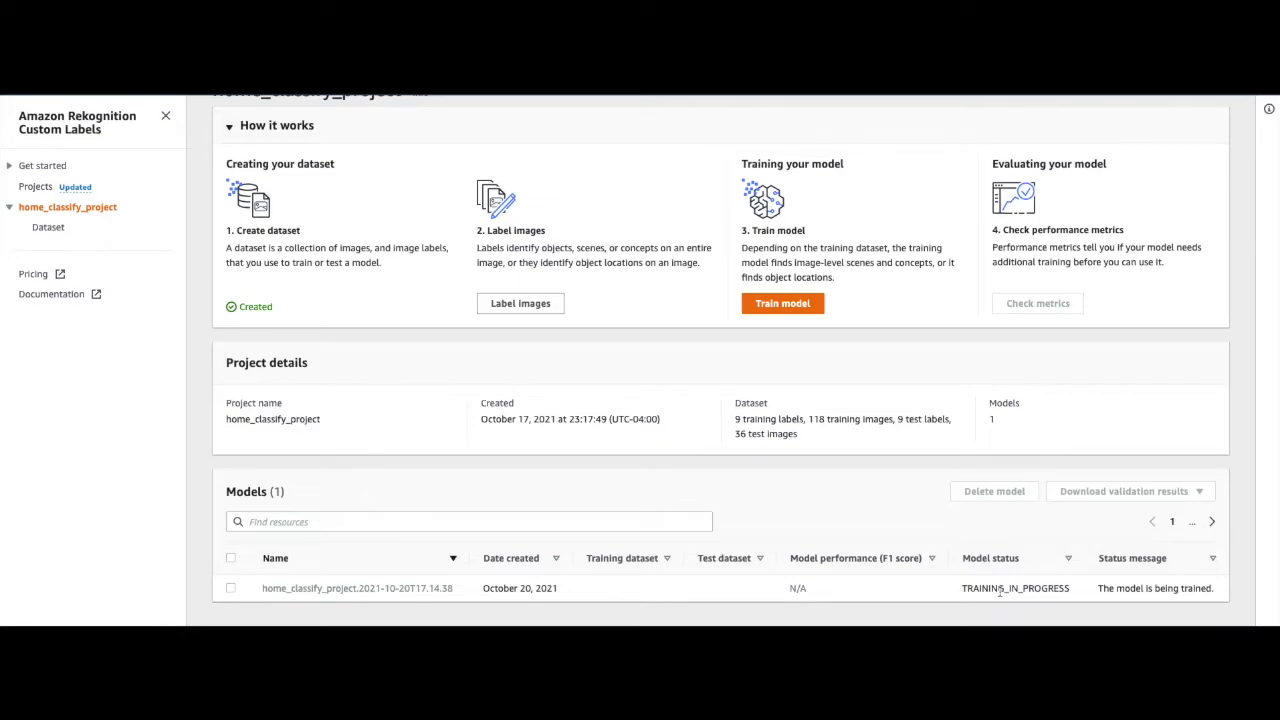
{"action": "mouse_move", "coordinate": [1003, 590]}
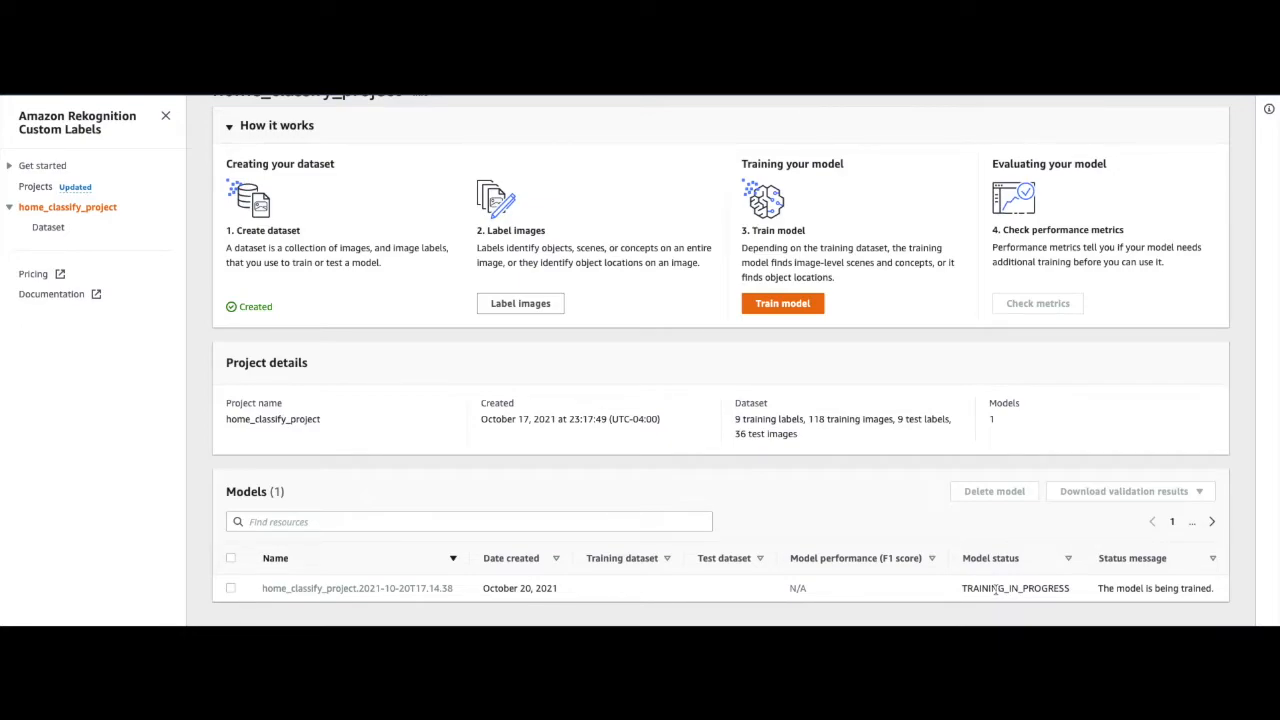
{"action": "mouse_move", "coordinate": [612, 448]}
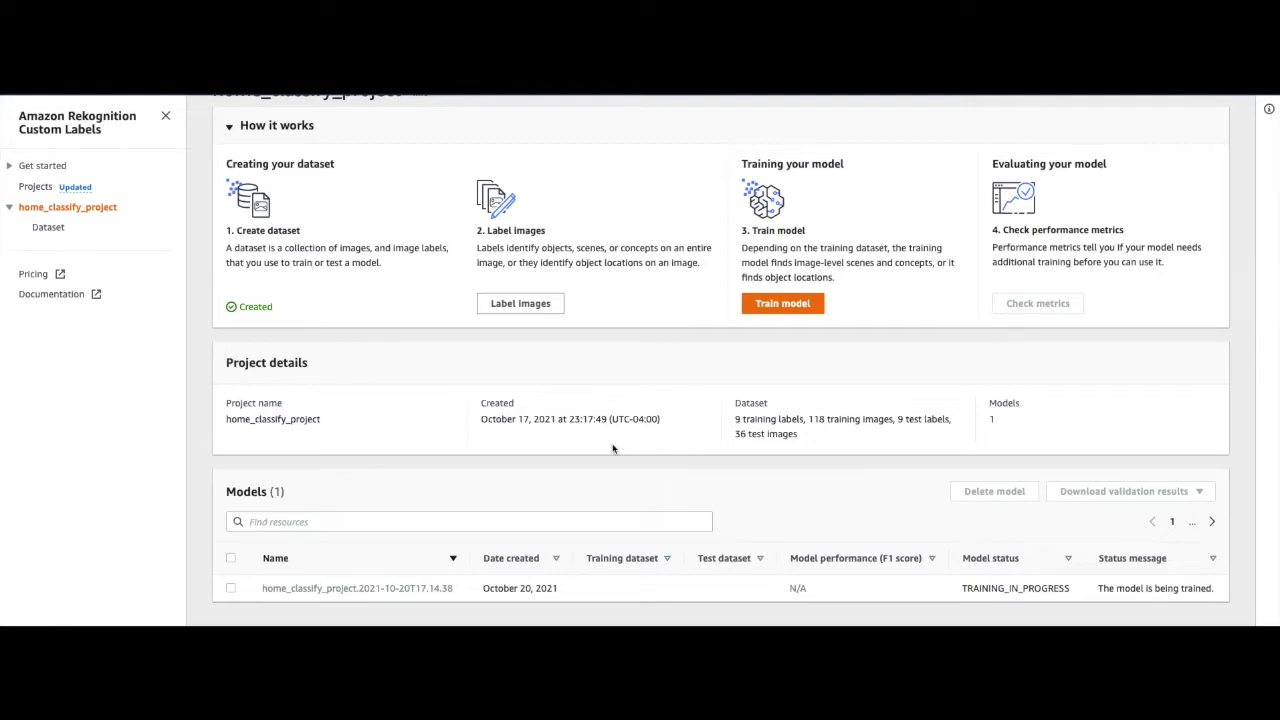
{"action": "mouse_move", "coordinate": [425, 351]}
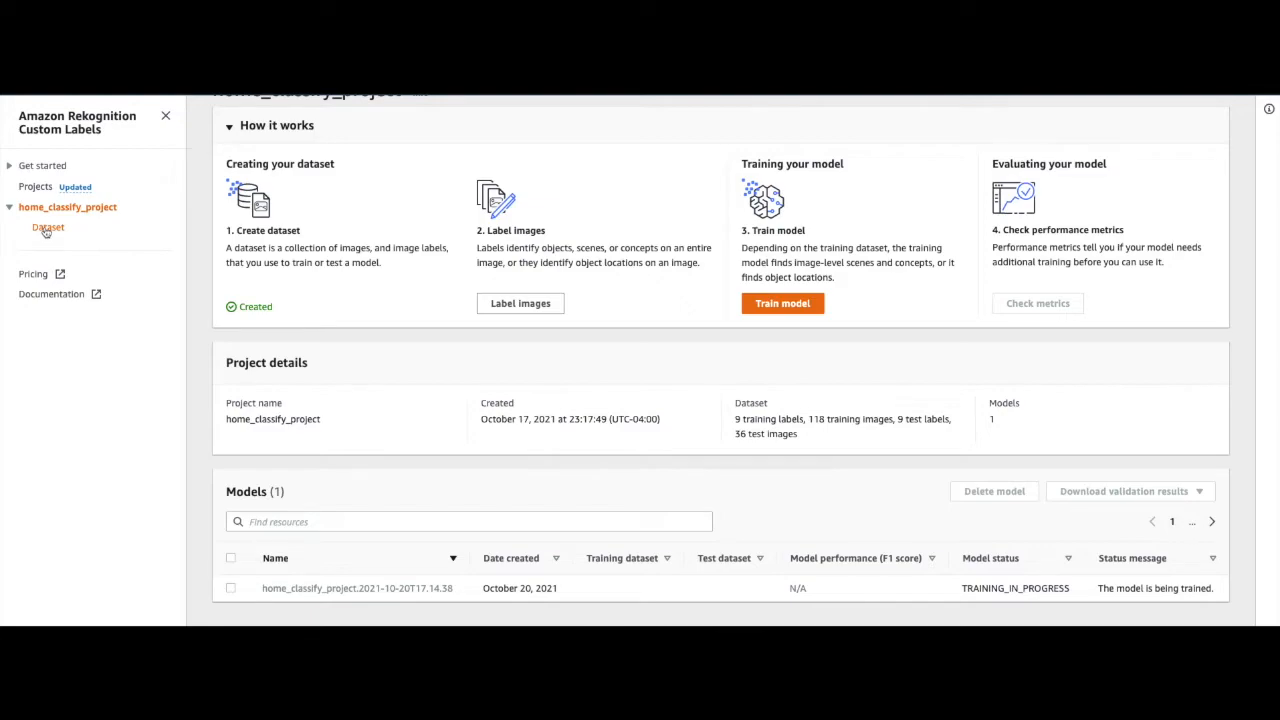
Open the project's Datasets page and view the 36 labeled test images
{"action": "left_click", "coordinate": [48, 227]}
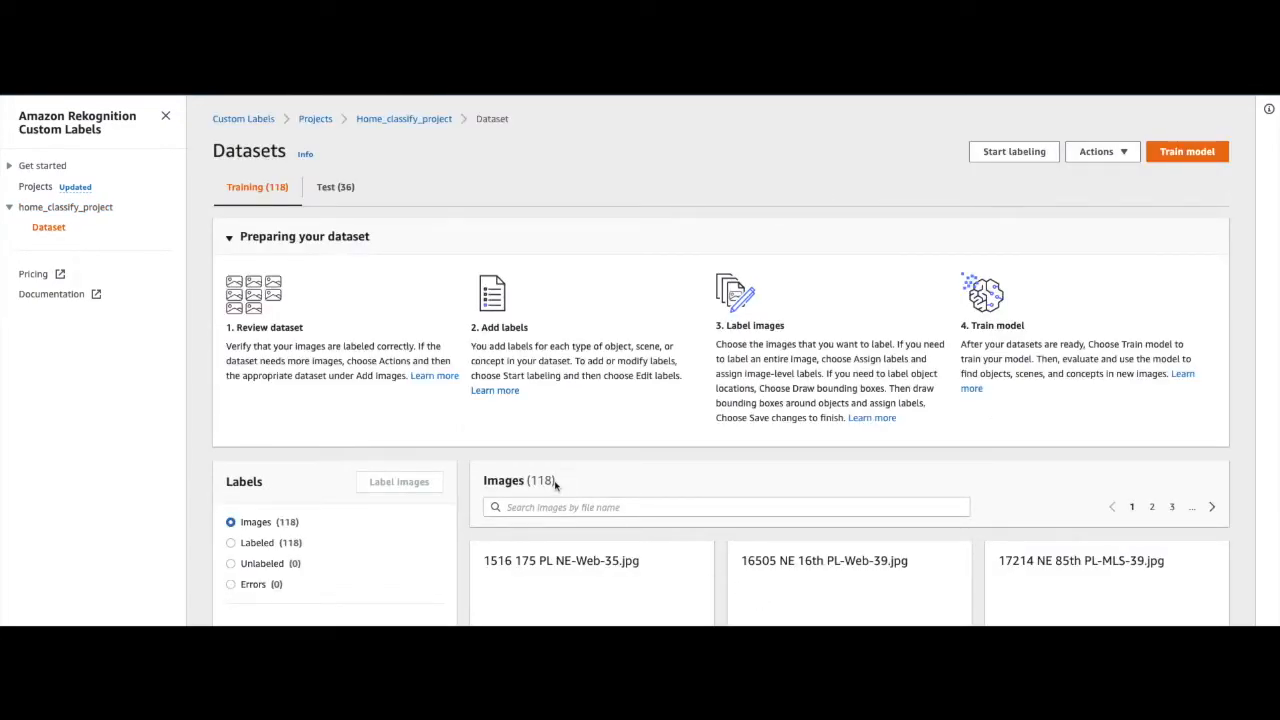
{"action": "mouse_move", "coordinate": [419, 383]}
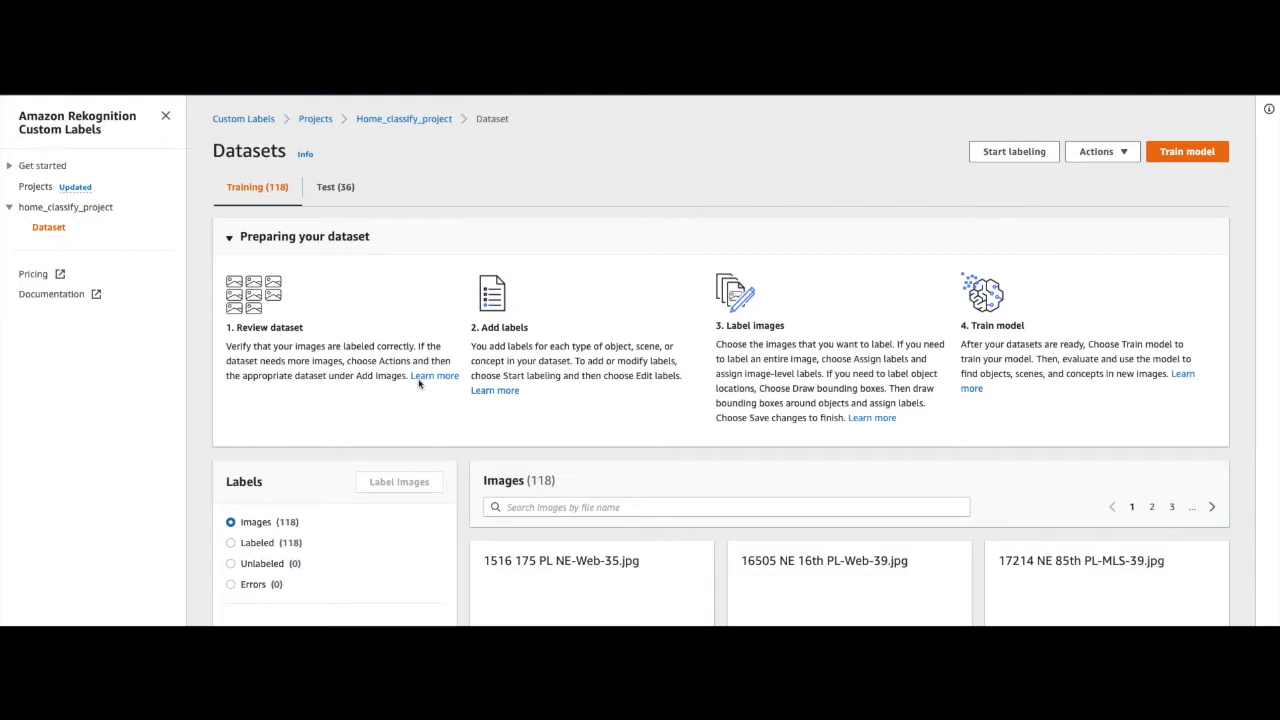
{"action": "mouse_move", "coordinate": [266, 175]}
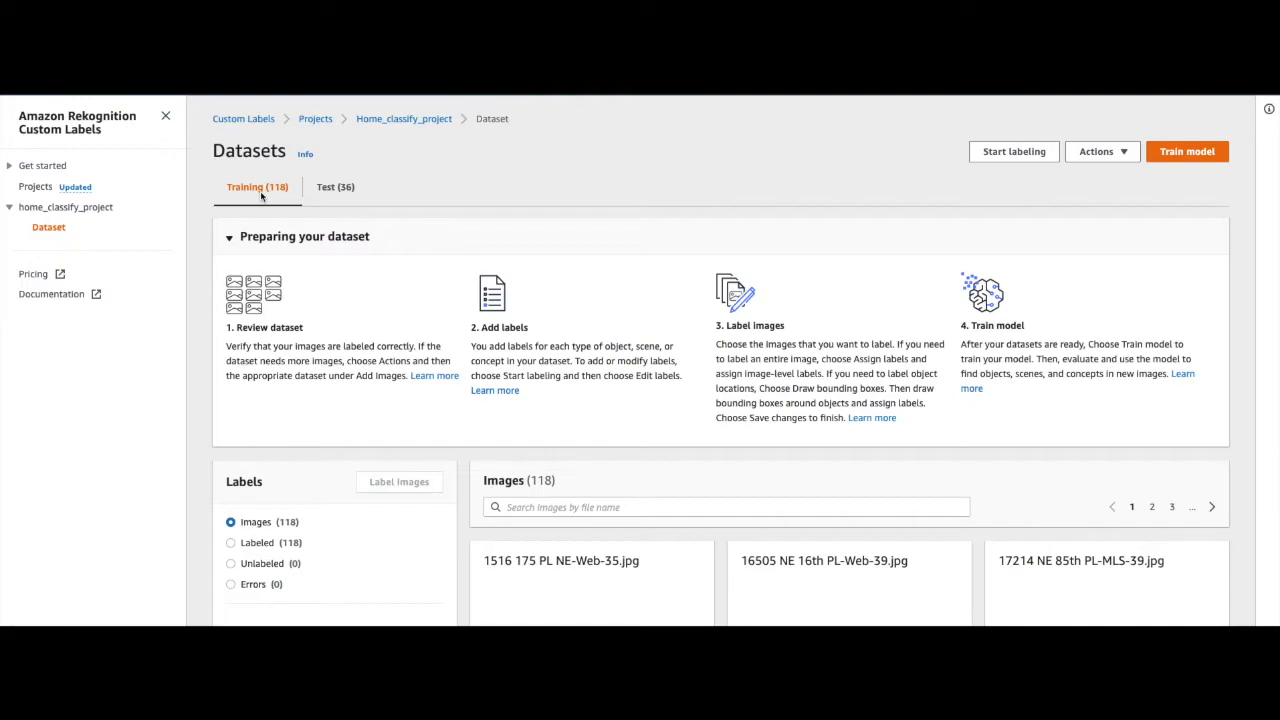
{"action": "mouse_move", "coordinate": [270, 197]}
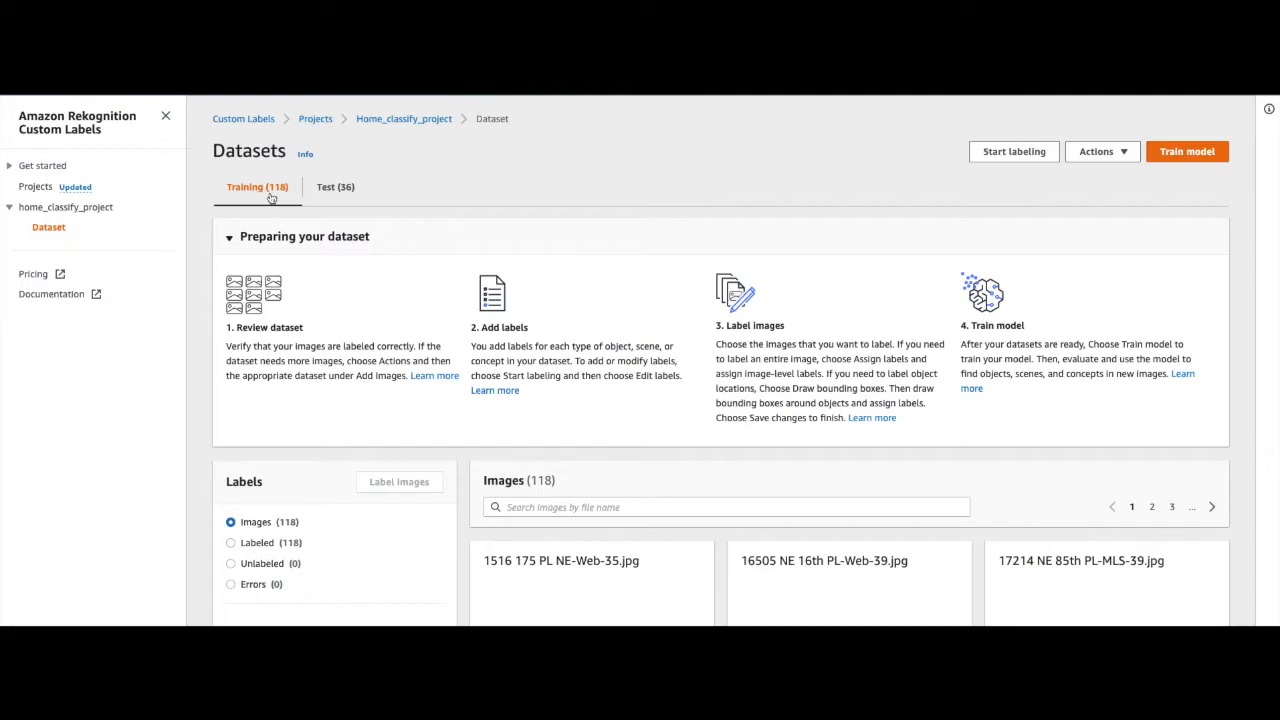
{"action": "scroll", "scroll_direction": "down", "scroll_amount": 3}
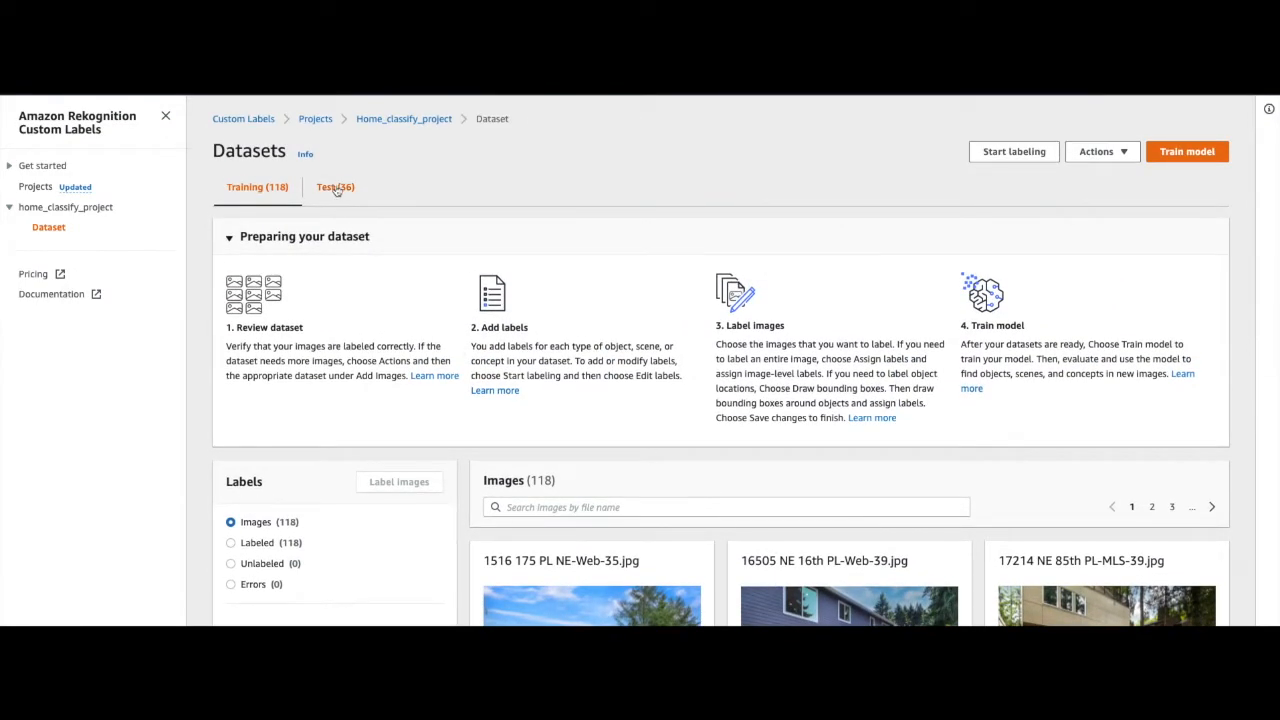
{"action": "left_click", "coordinate": [335, 187]}
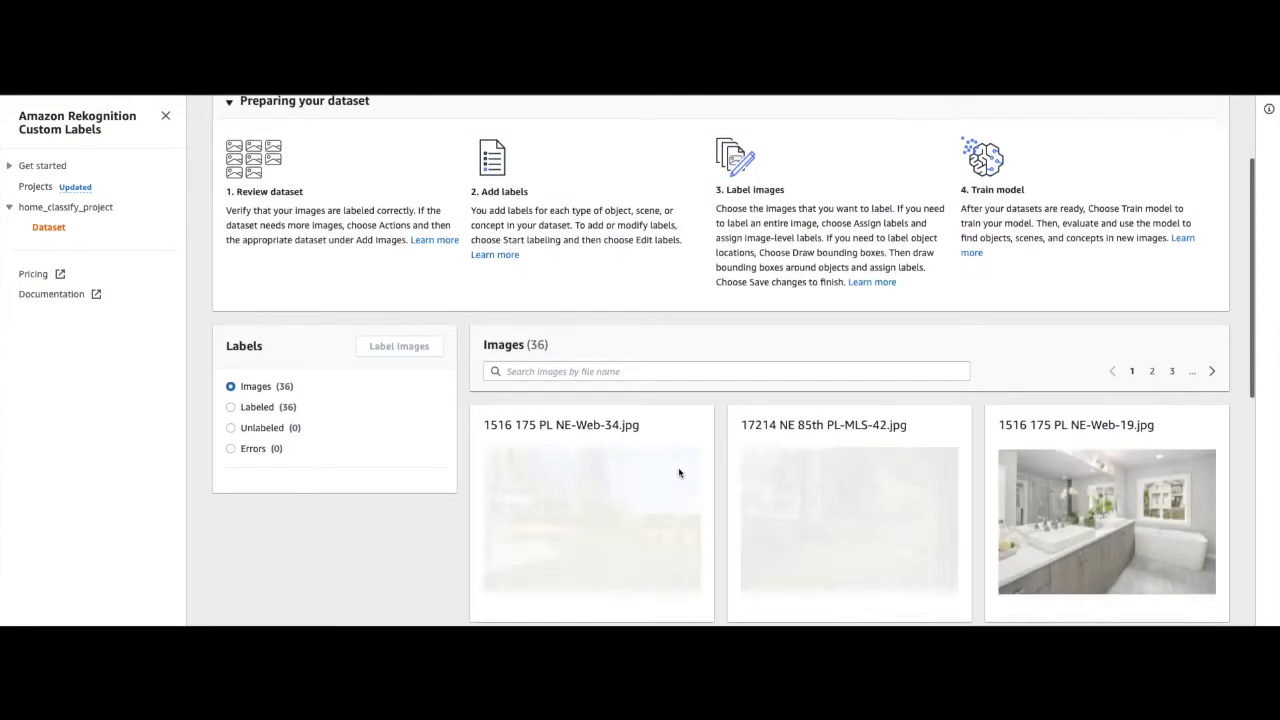
{"action": "scroll", "scroll_direction": "down", "scroll_amount": 3}
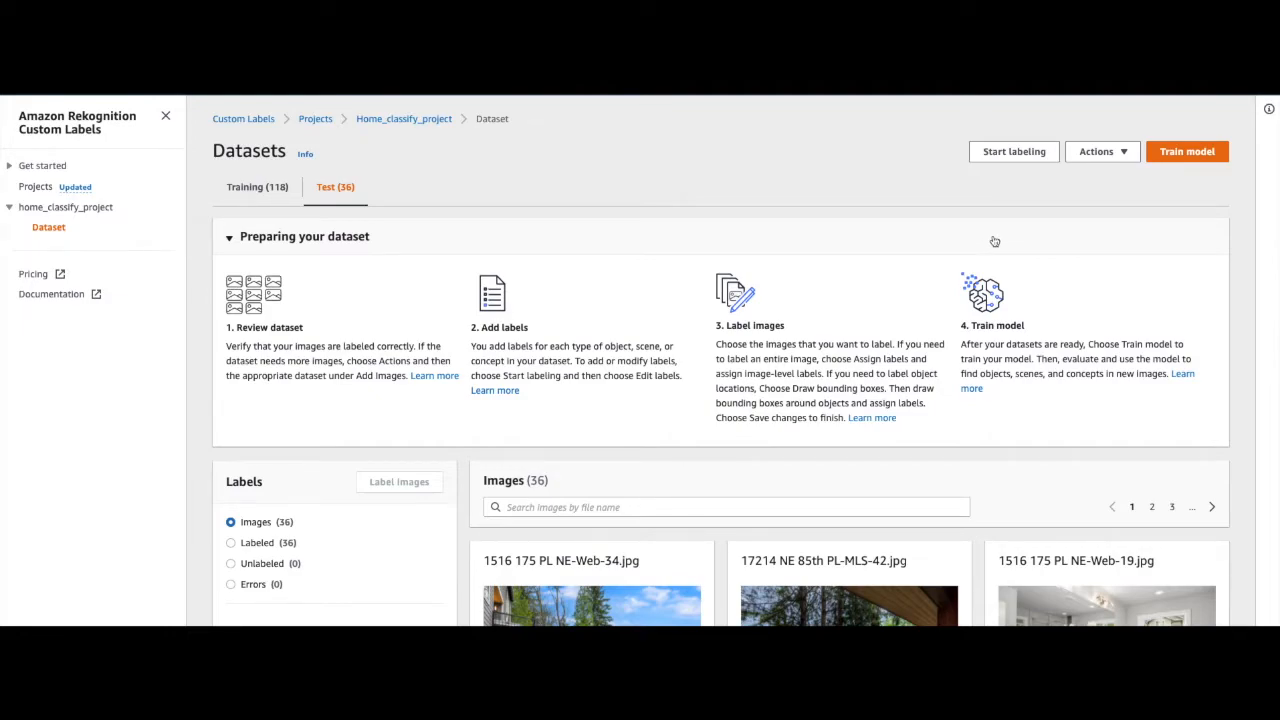
{"action": "mouse_move", "coordinate": [1018, 226]}
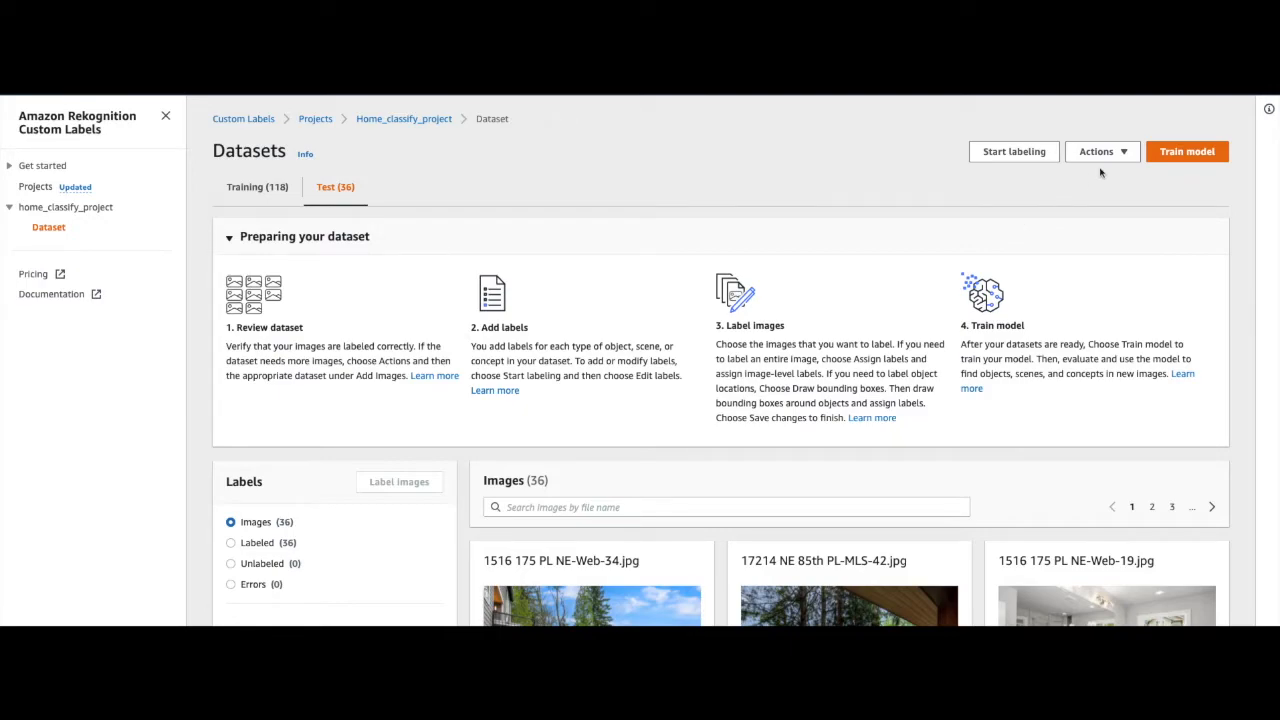
{"action": "left_click", "coordinate": [1101, 151]}
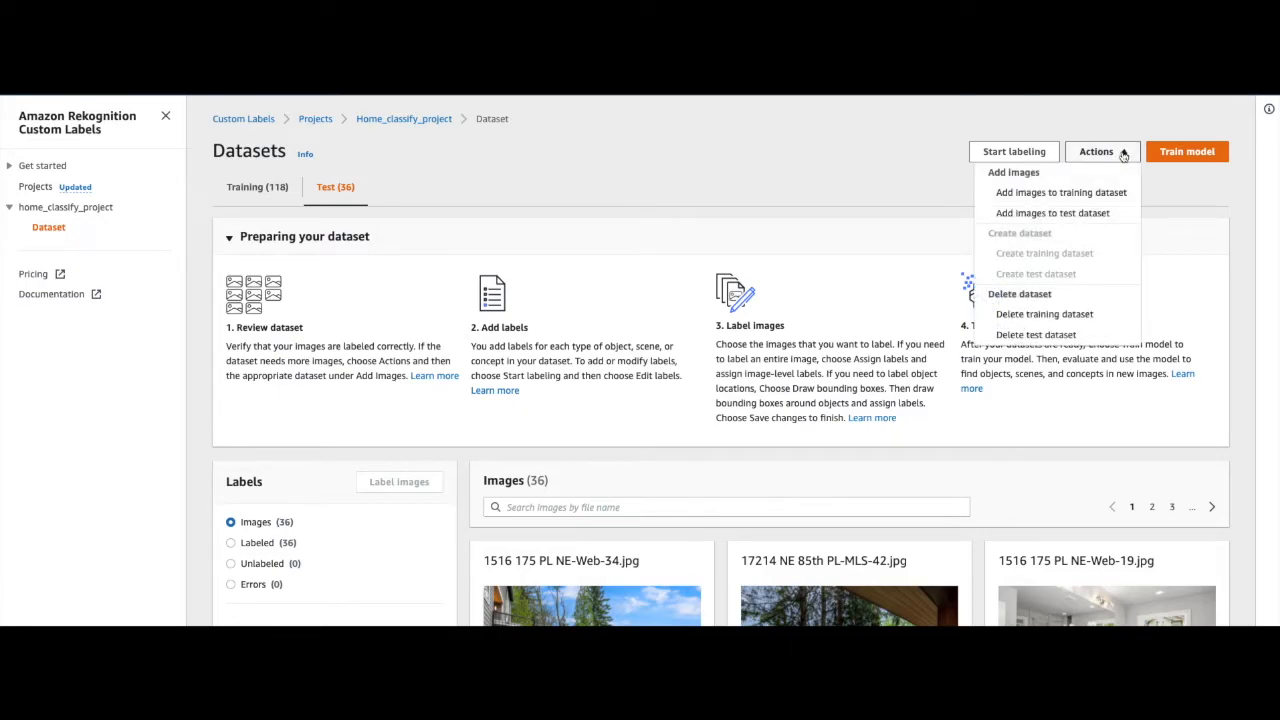
{"action": "mouse_move", "coordinate": [1060, 192]}
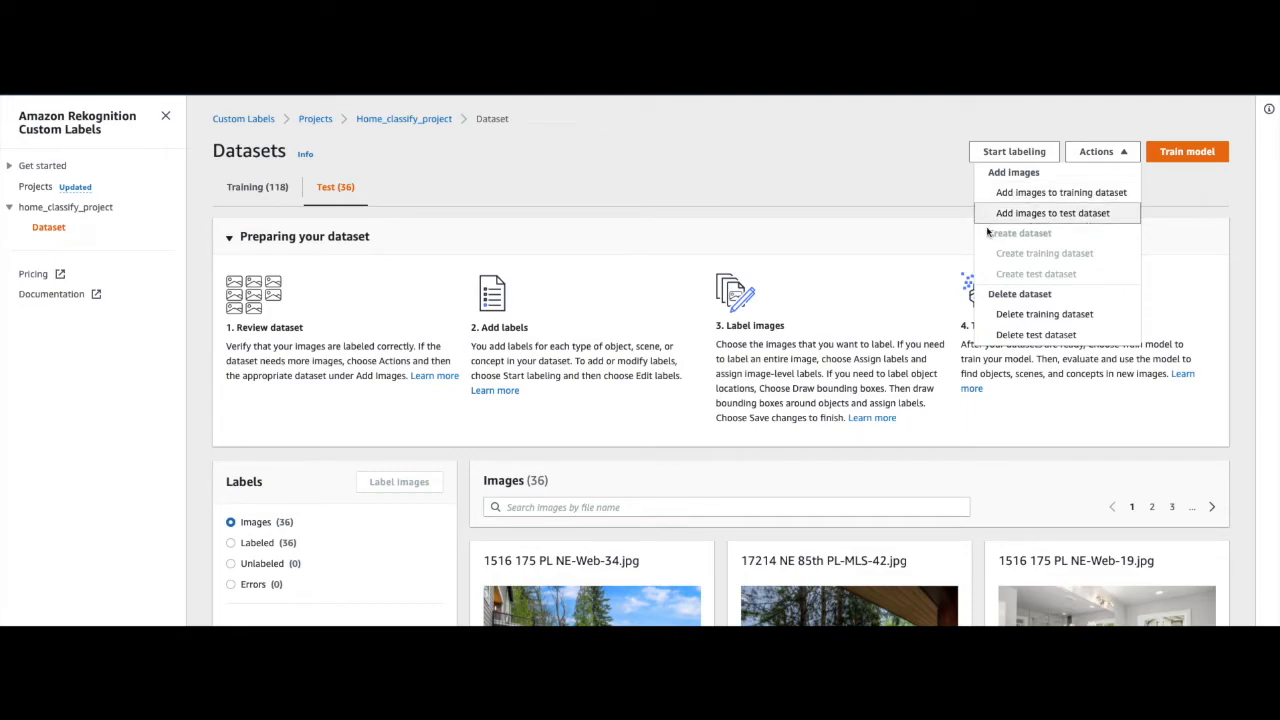
{"action": "mouse_move", "coordinate": [1037, 218]}
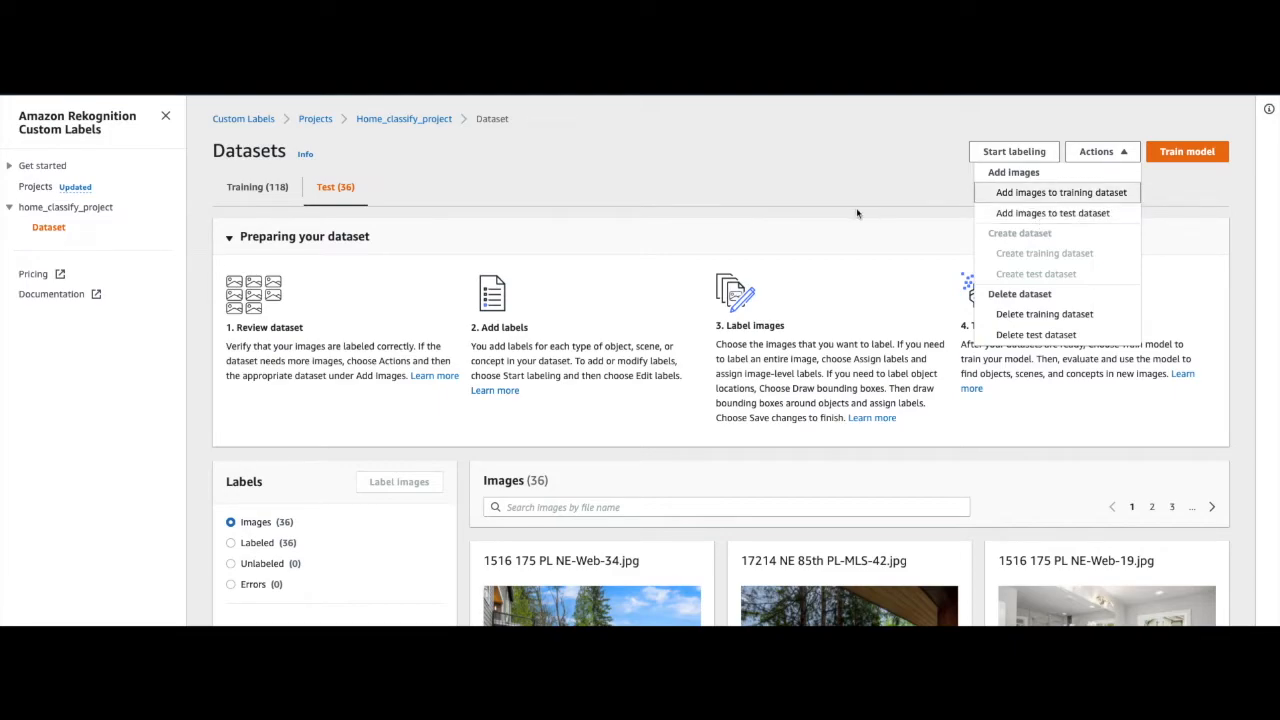
{"action": "left_click", "coordinate": [608, 196]}
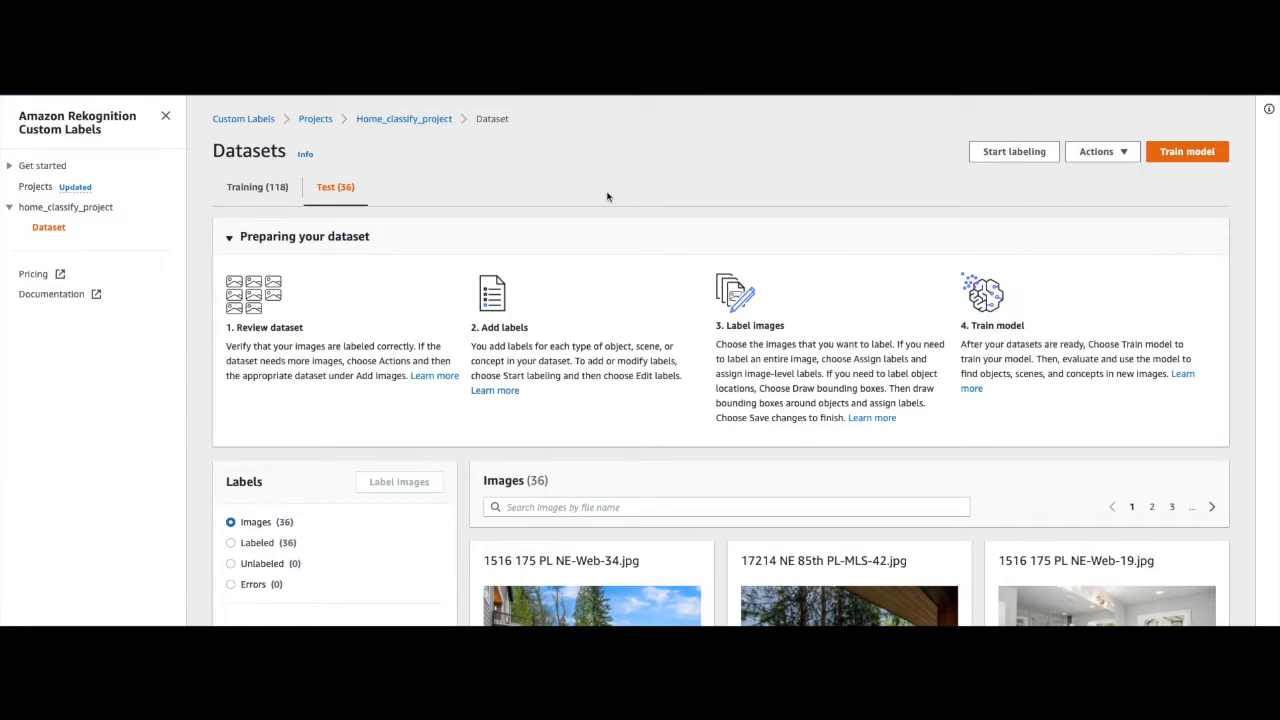
Start training a home_classify_project model, listed as TRAINING_IN_PROGRESS
{"action": "left_click", "coordinate": [257, 187]}
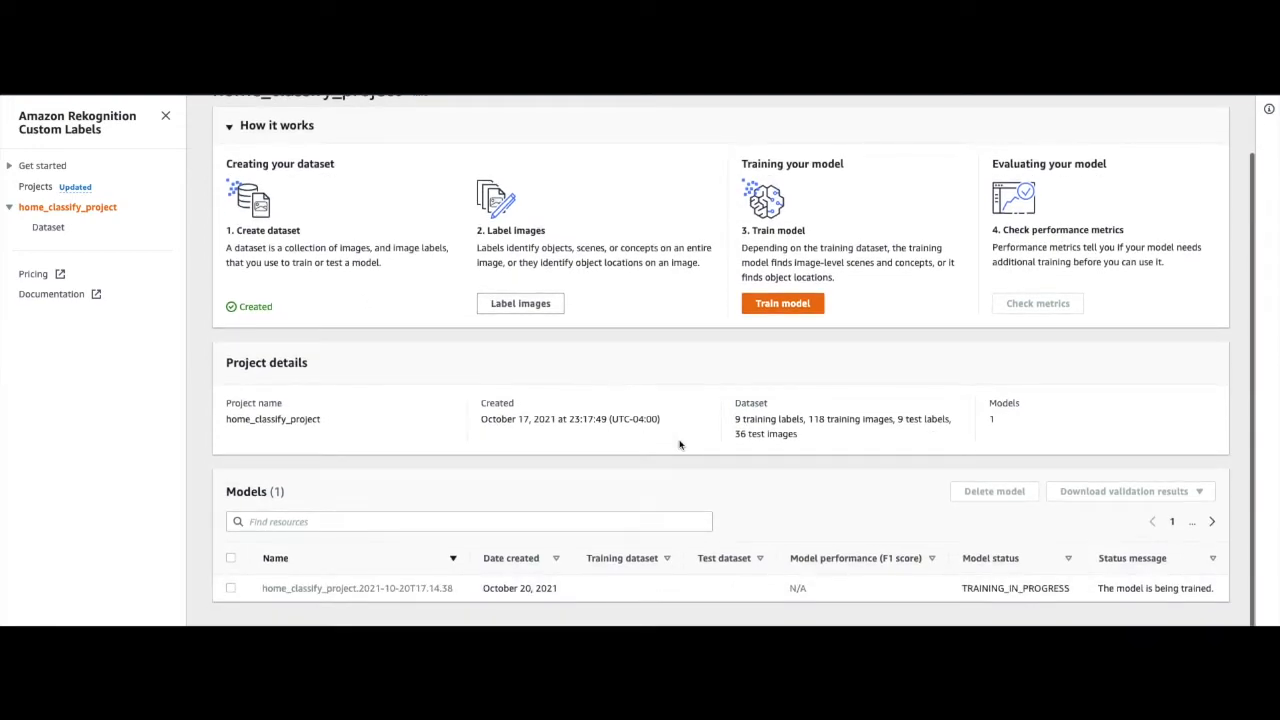
{"action": "mouse_move", "coordinate": [837, 600]}
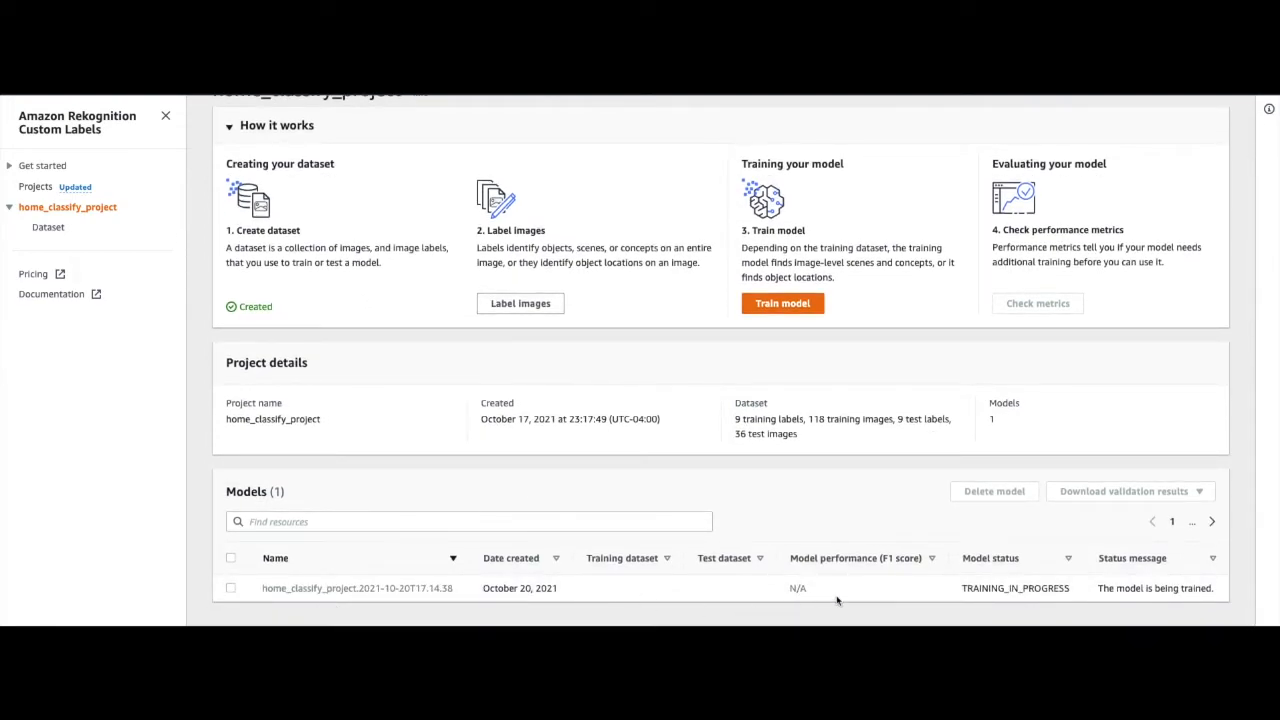
{"action": "mouse_move", "coordinate": [1016, 590]}
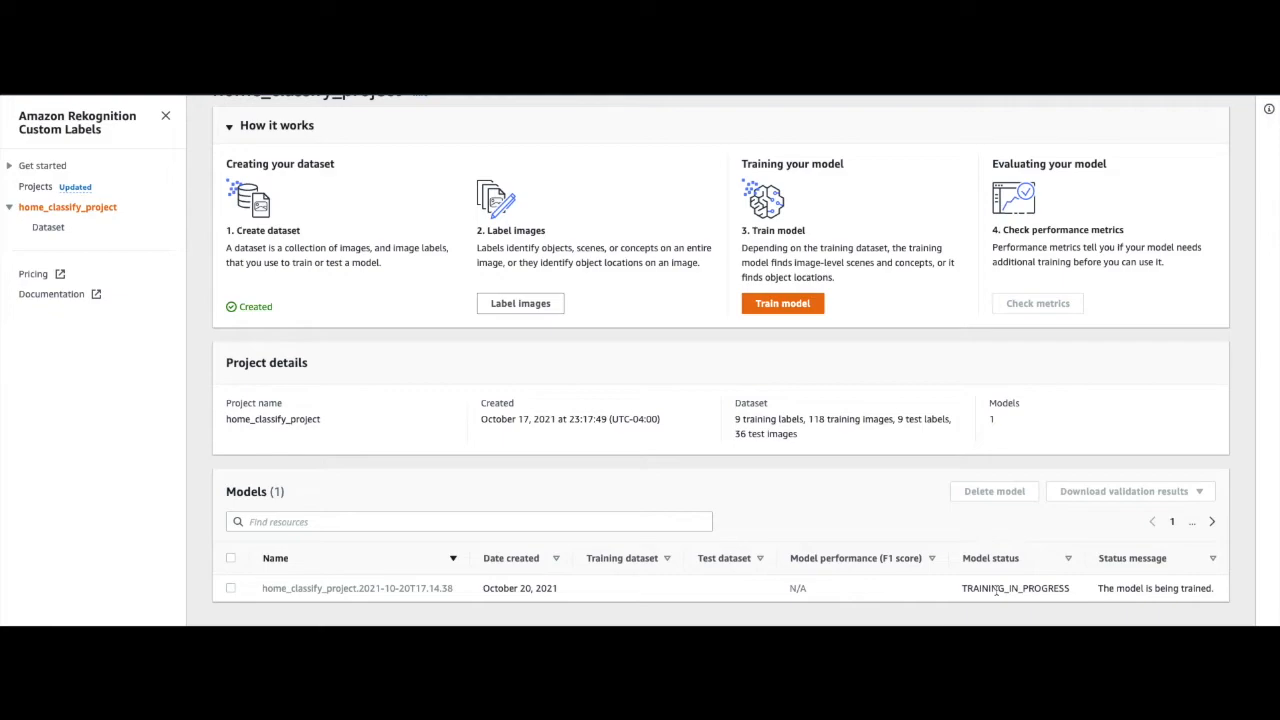
{"action": "mouse_move", "coordinate": [862, 542]}
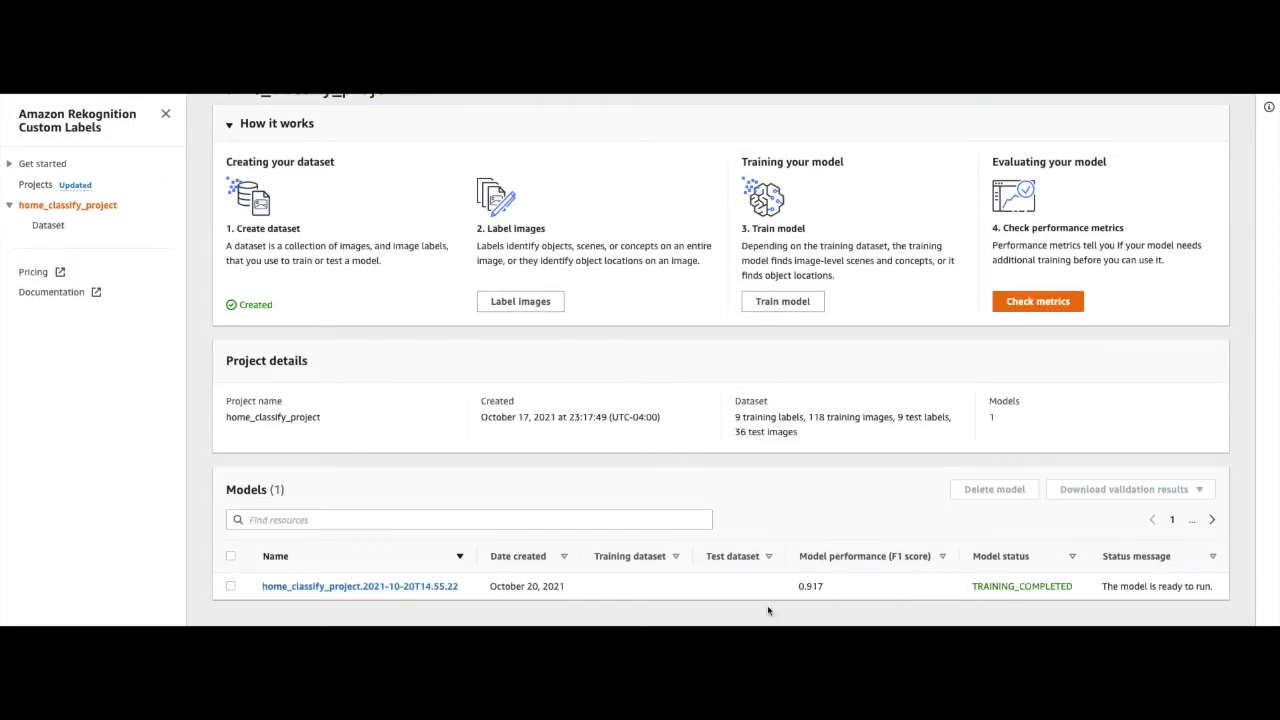
{"action": "mouse_move", "coordinate": [820, 595]}
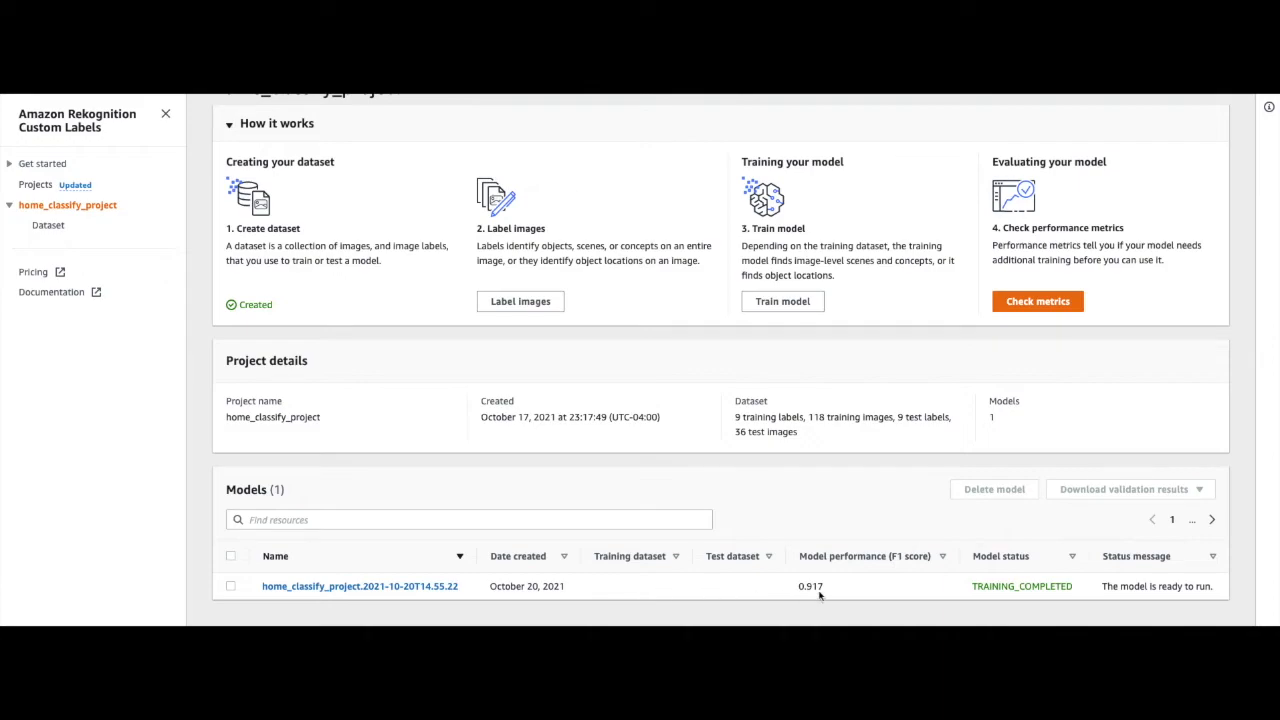
{"action": "mouse_move", "coordinate": [969, 591]}
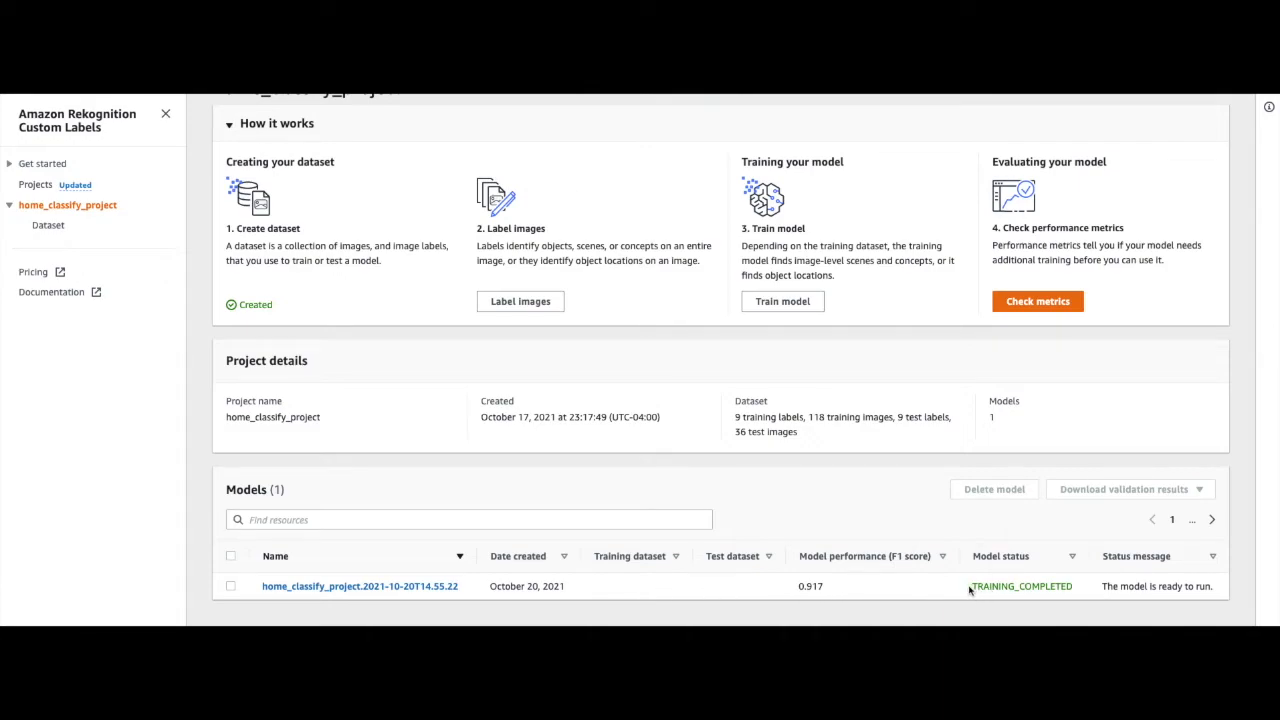
{"action": "mouse_move", "coordinate": [1013, 594]}
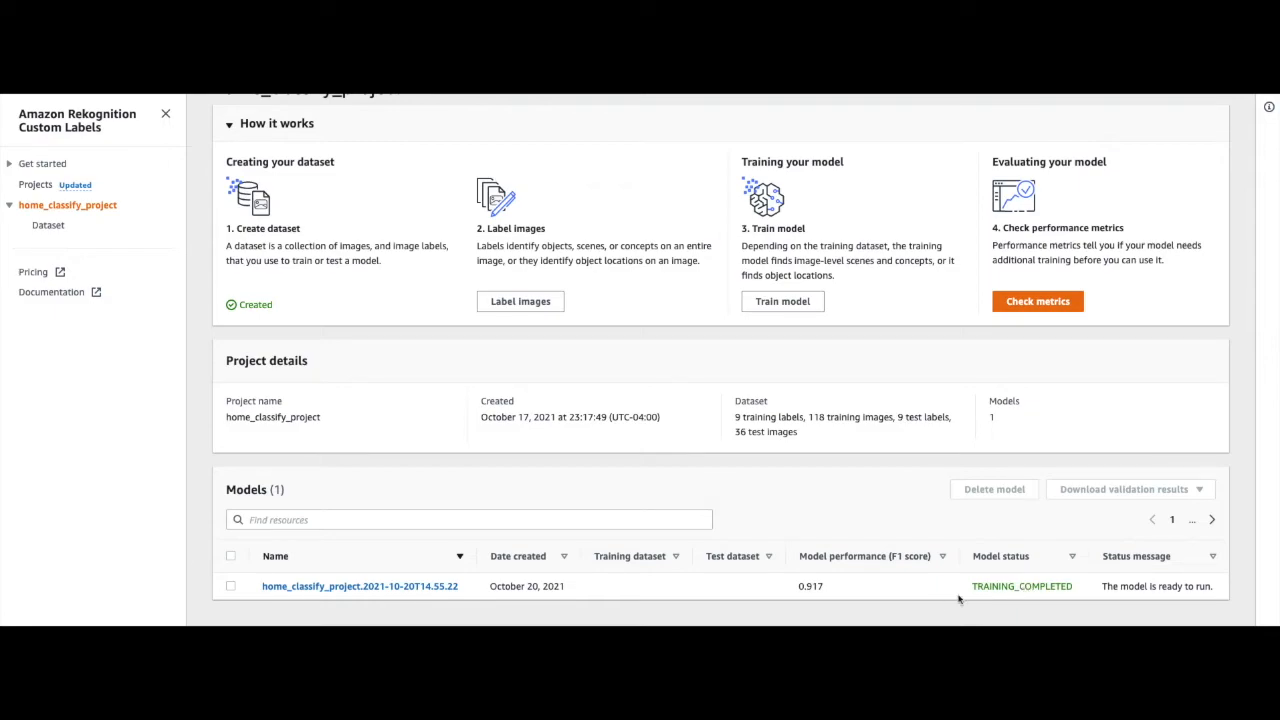
{"action": "mouse_move", "coordinate": [798, 594]}
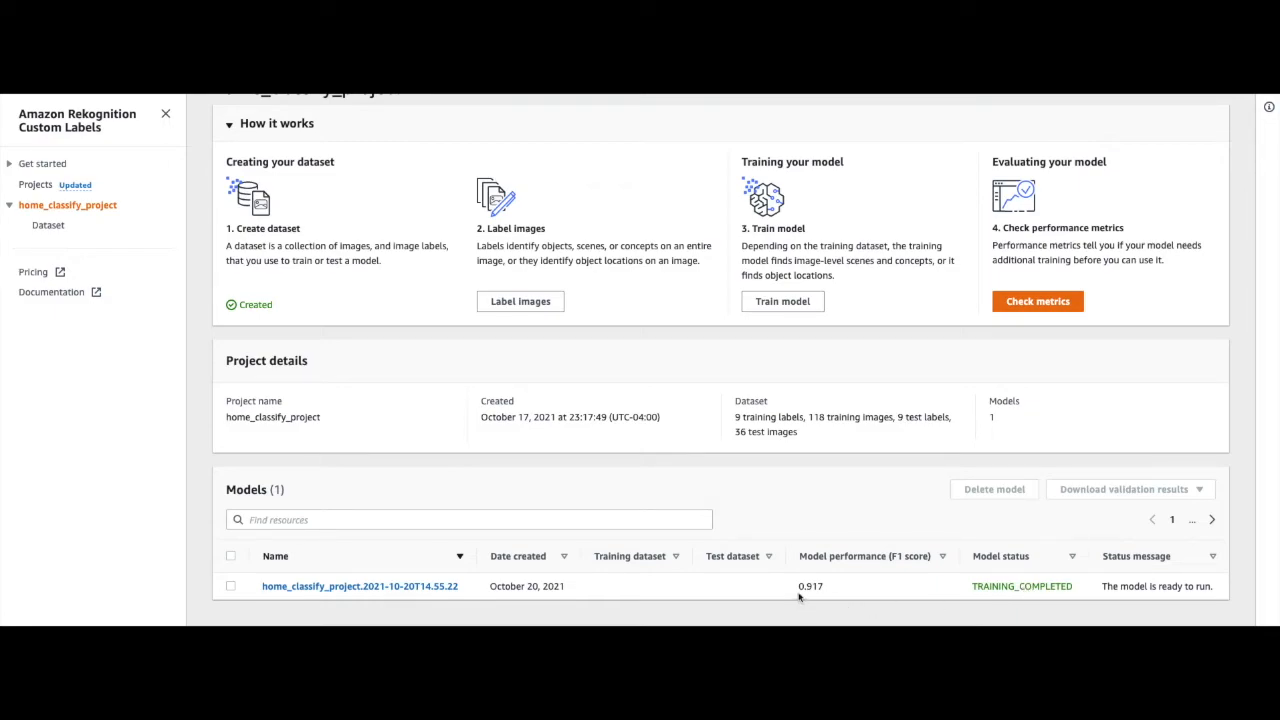
{"action": "mouse_move", "coordinate": [830, 587]}
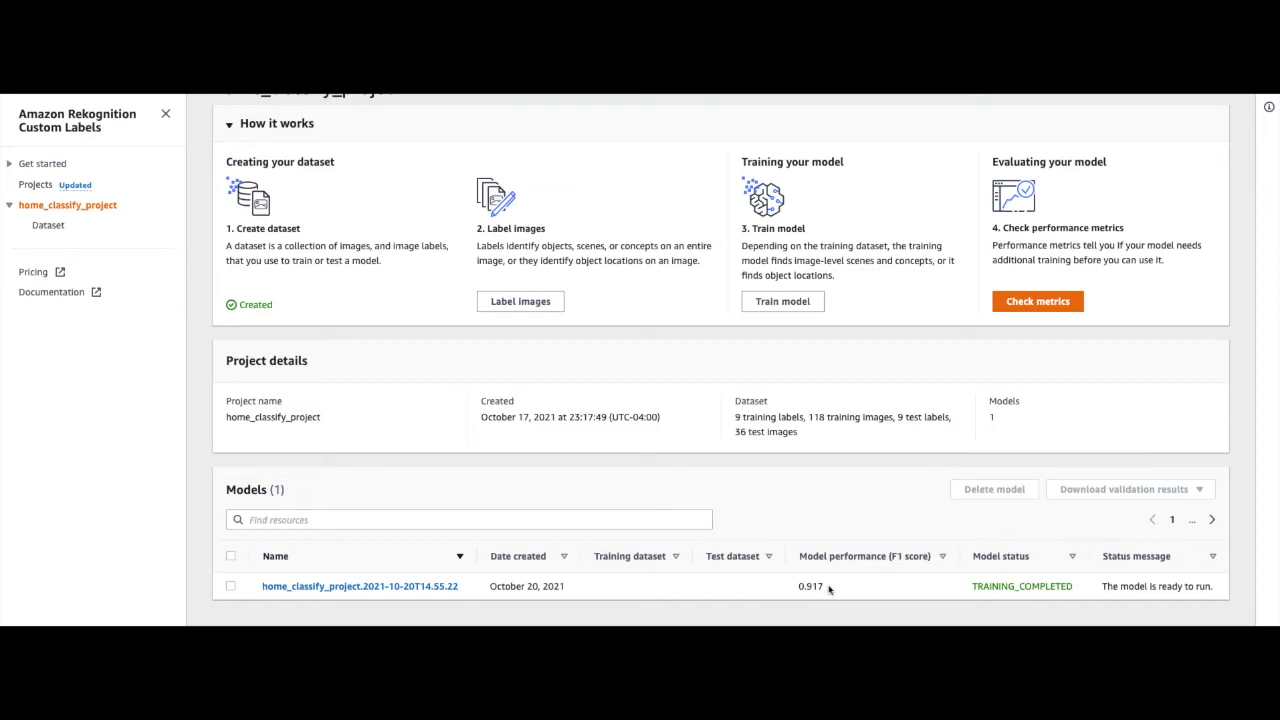
{"action": "mouse_move", "coordinate": [533, 586]}
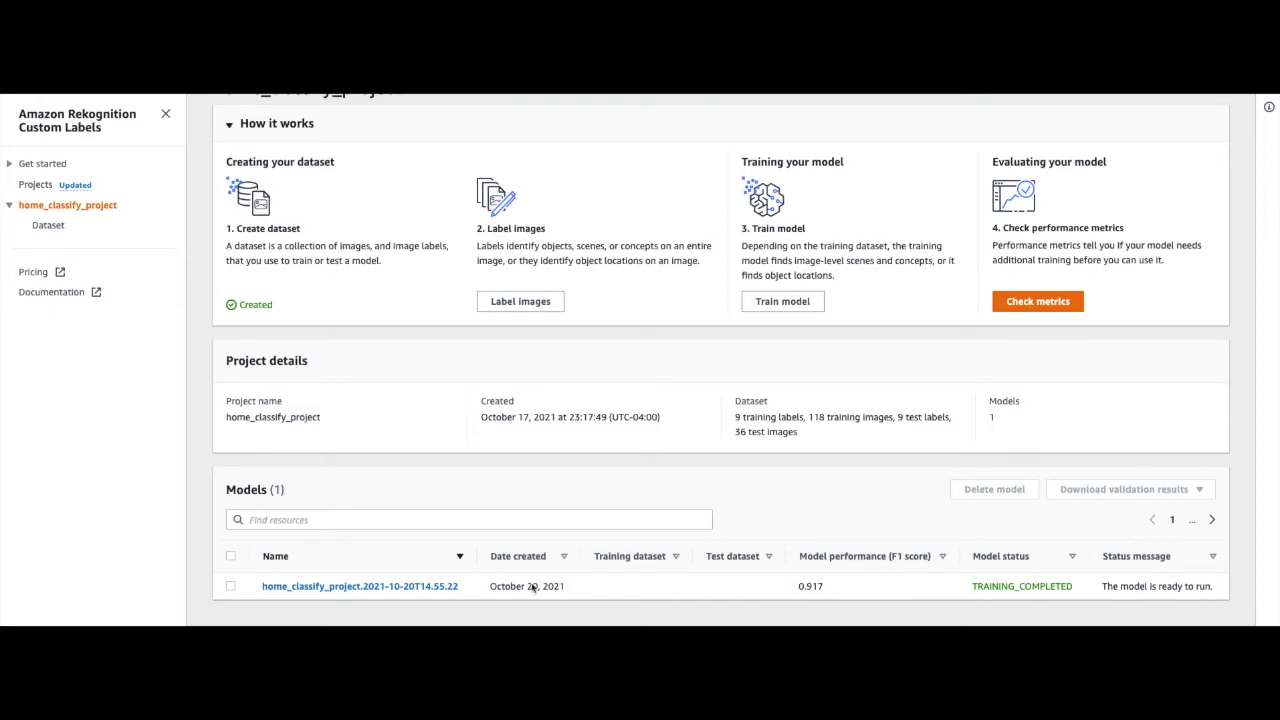
{"action": "mouse_move", "coordinate": [307, 597]}
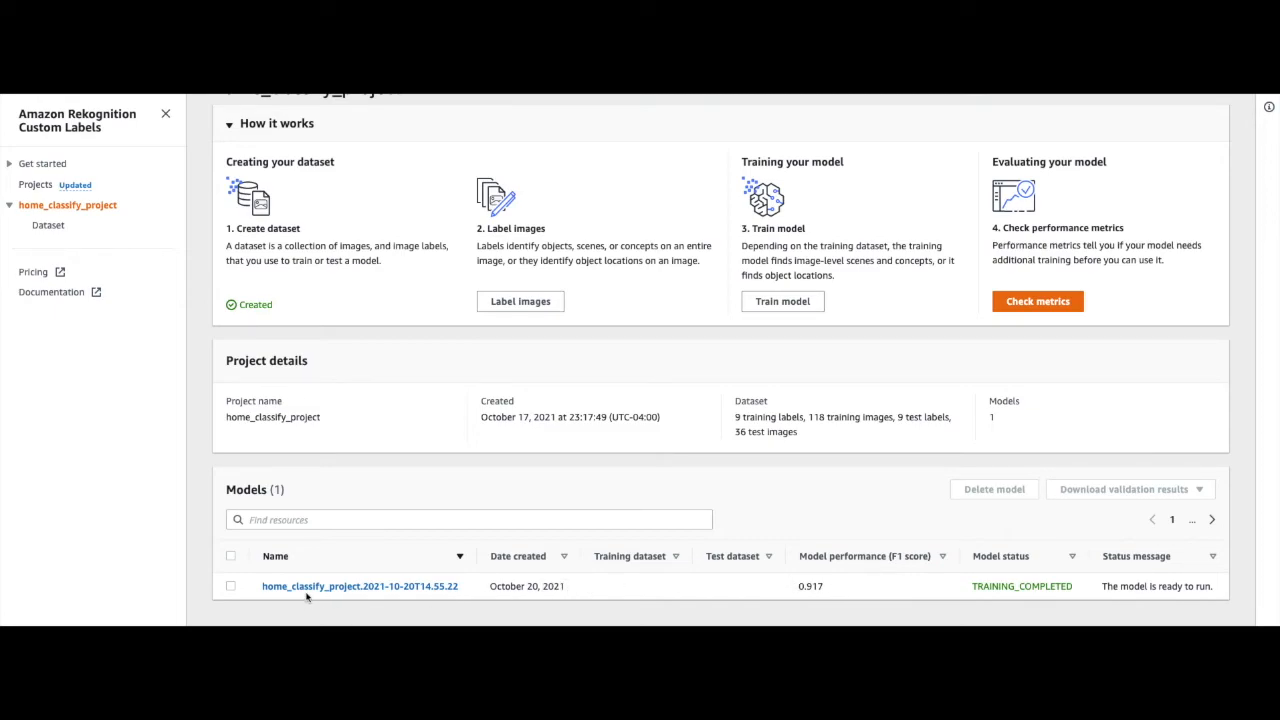
{"action": "mouse_move", "coordinate": [330, 590]}
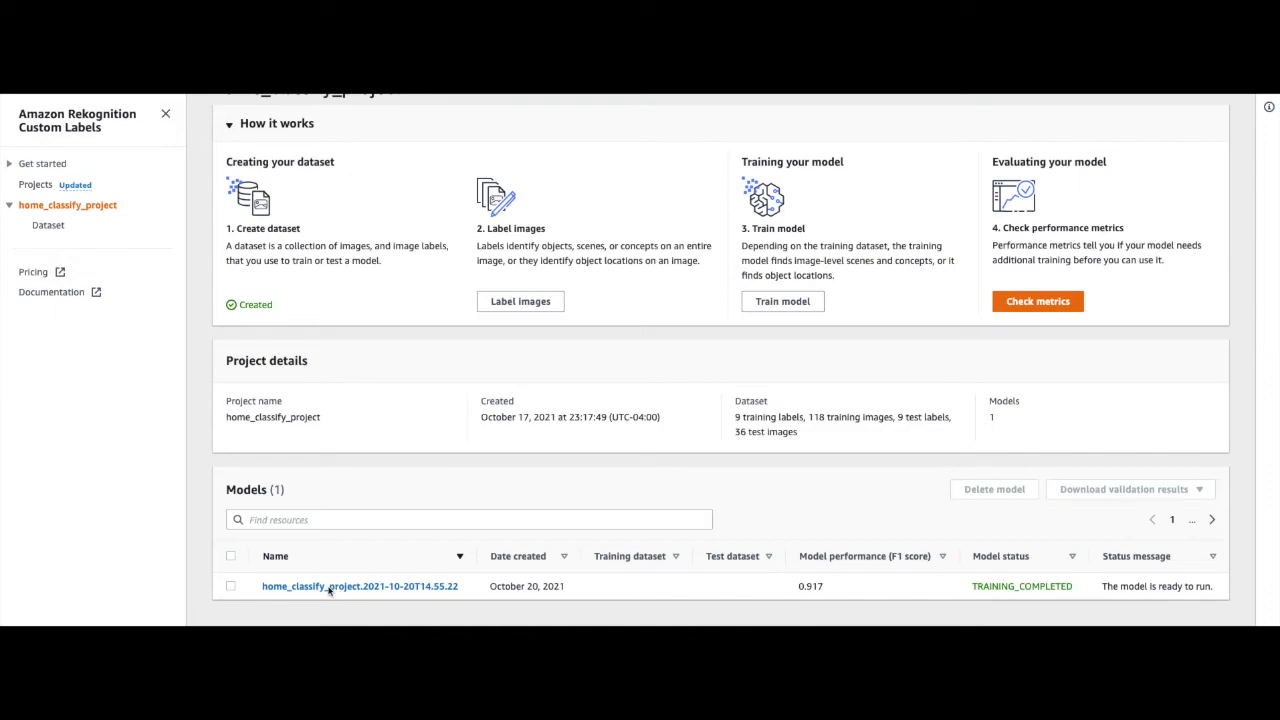
Open the completed model's evaluation: F1 0.917, precision 0.949, recall 0.909
{"action": "left_click", "coordinate": [358, 586]}
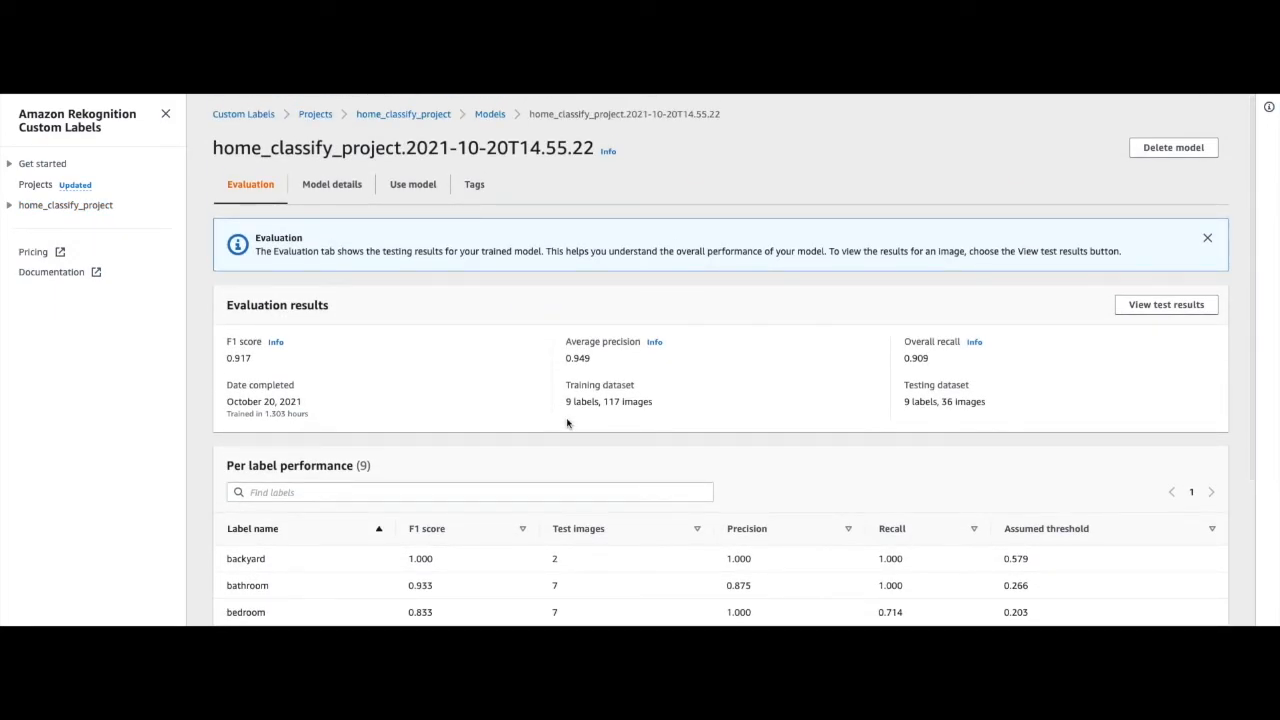
{"action": "mouse_move", "coordinate": [531, 462]}
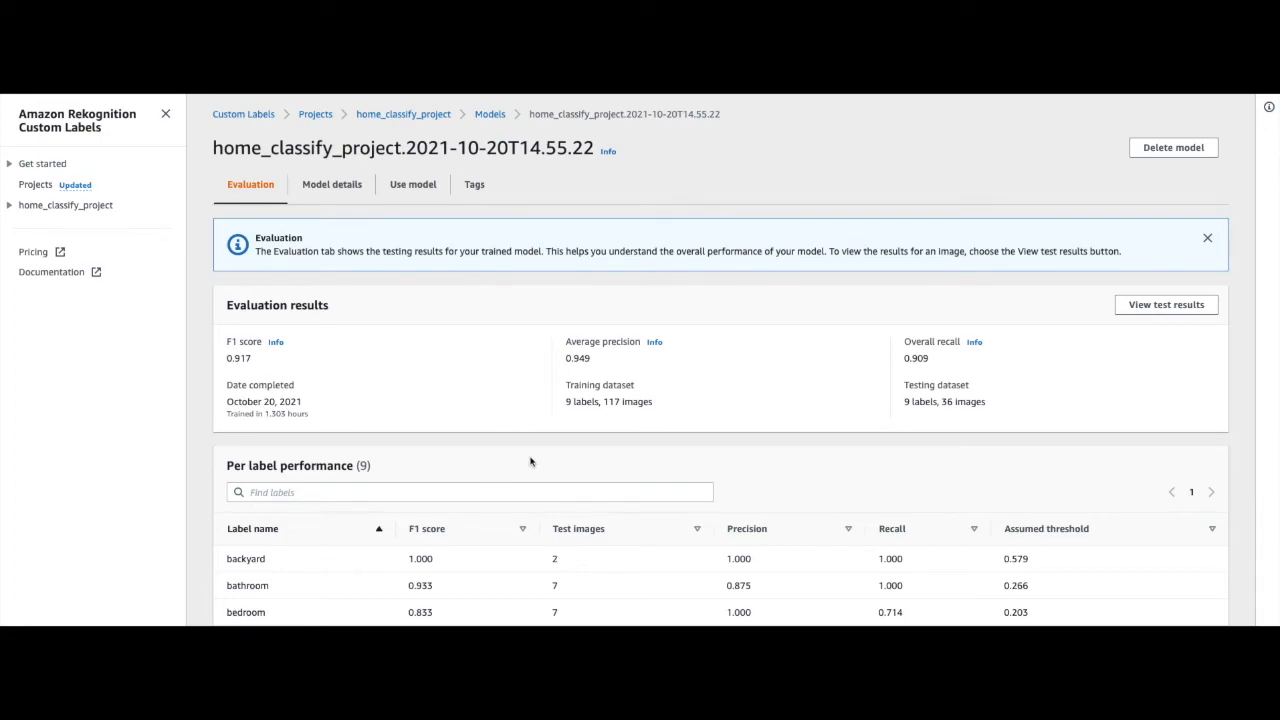
{"action": "mouse_move", "coordinate": [334, 425]}
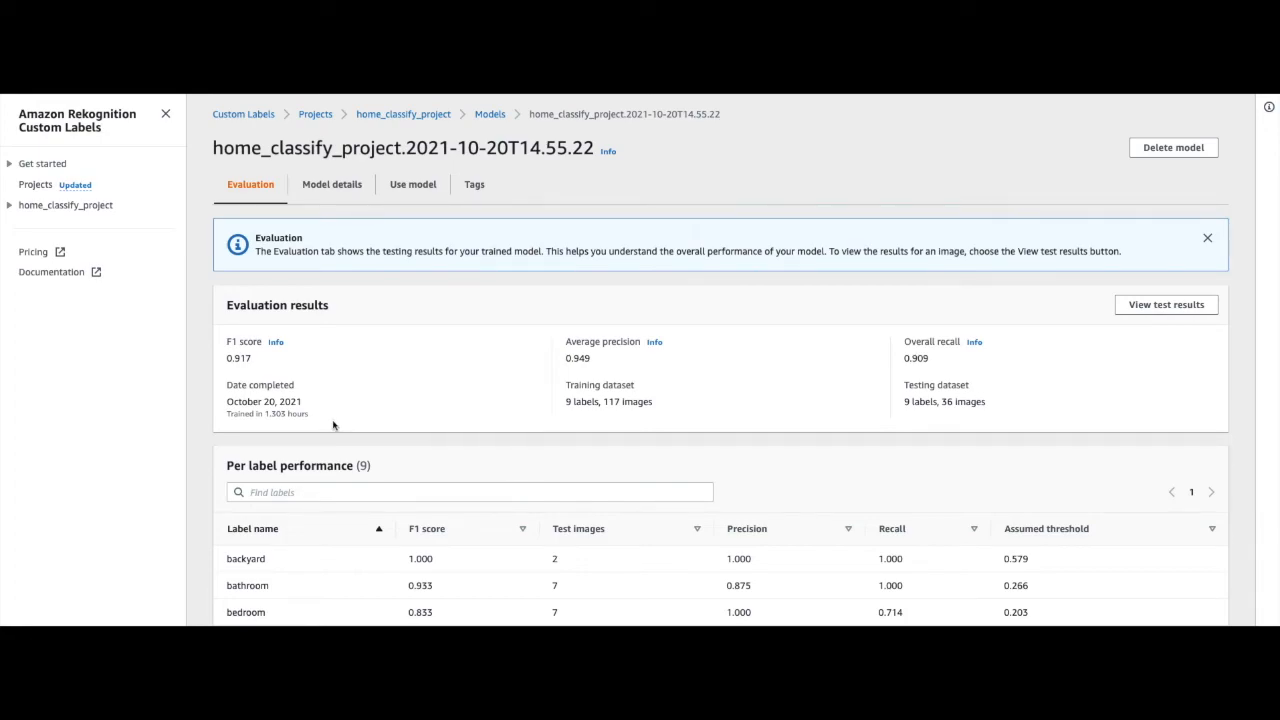
{"action": "mouse_move", "coordinate": [210, 424]}
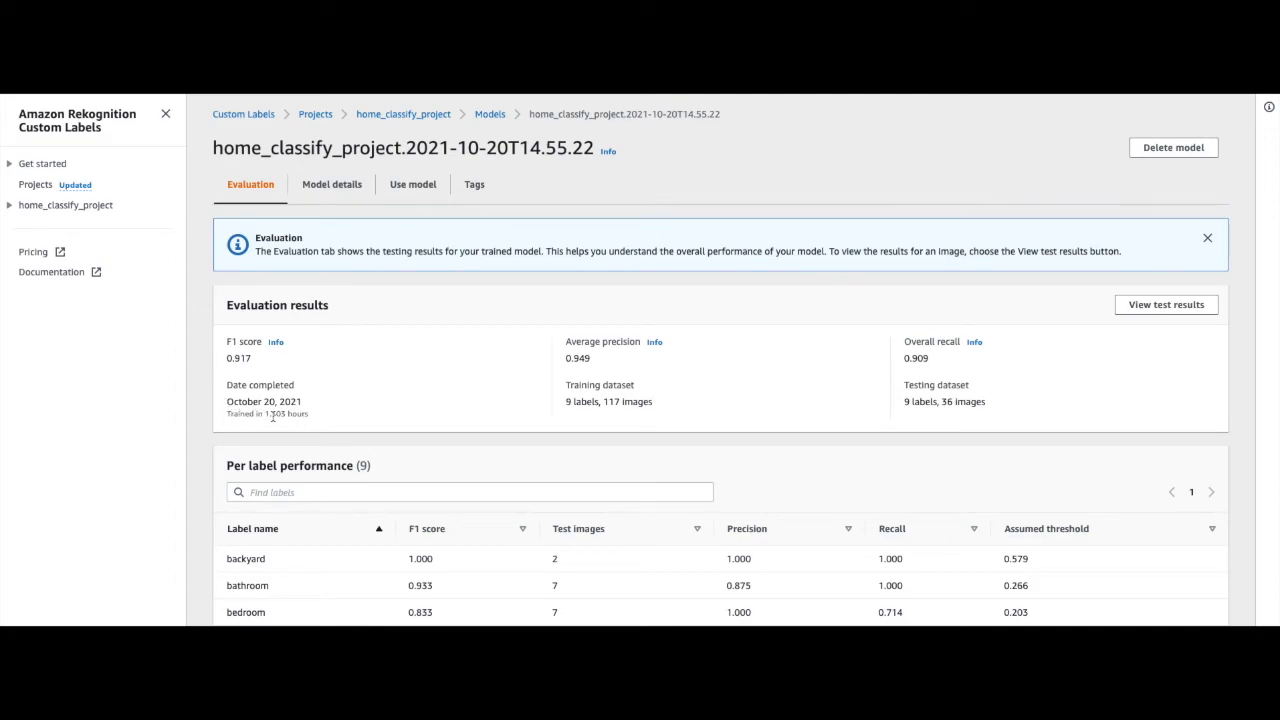
{"action": "mouse_move", "coordinate": [326, 392]}
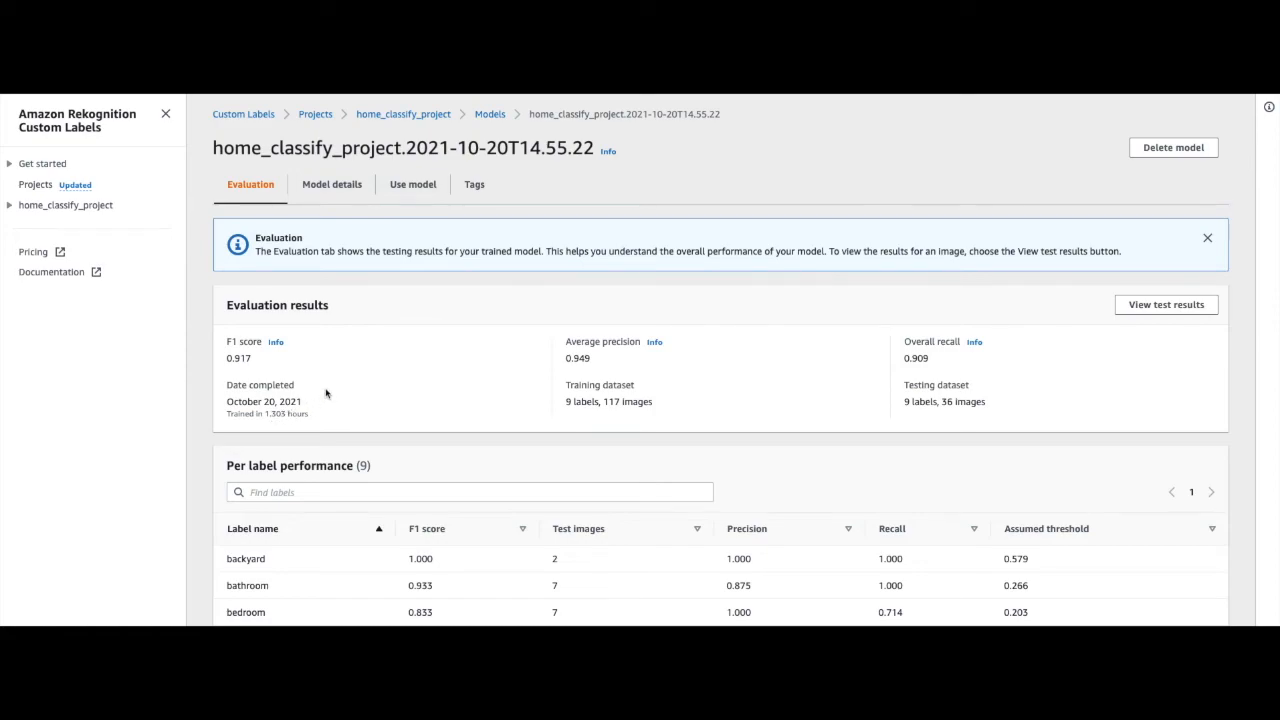
{"action": "mouse_move", "coordinate": [240, 353]}
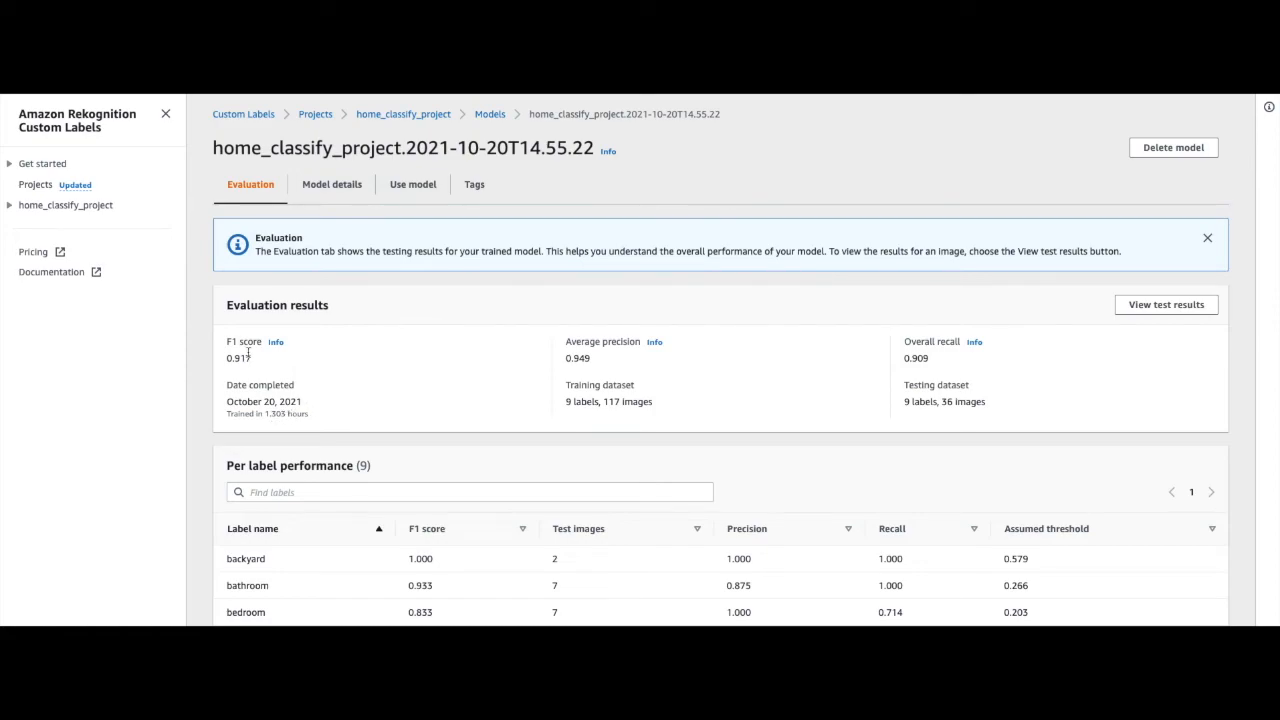
{"action": "mouse_move", "coordinate": [266, 368]}
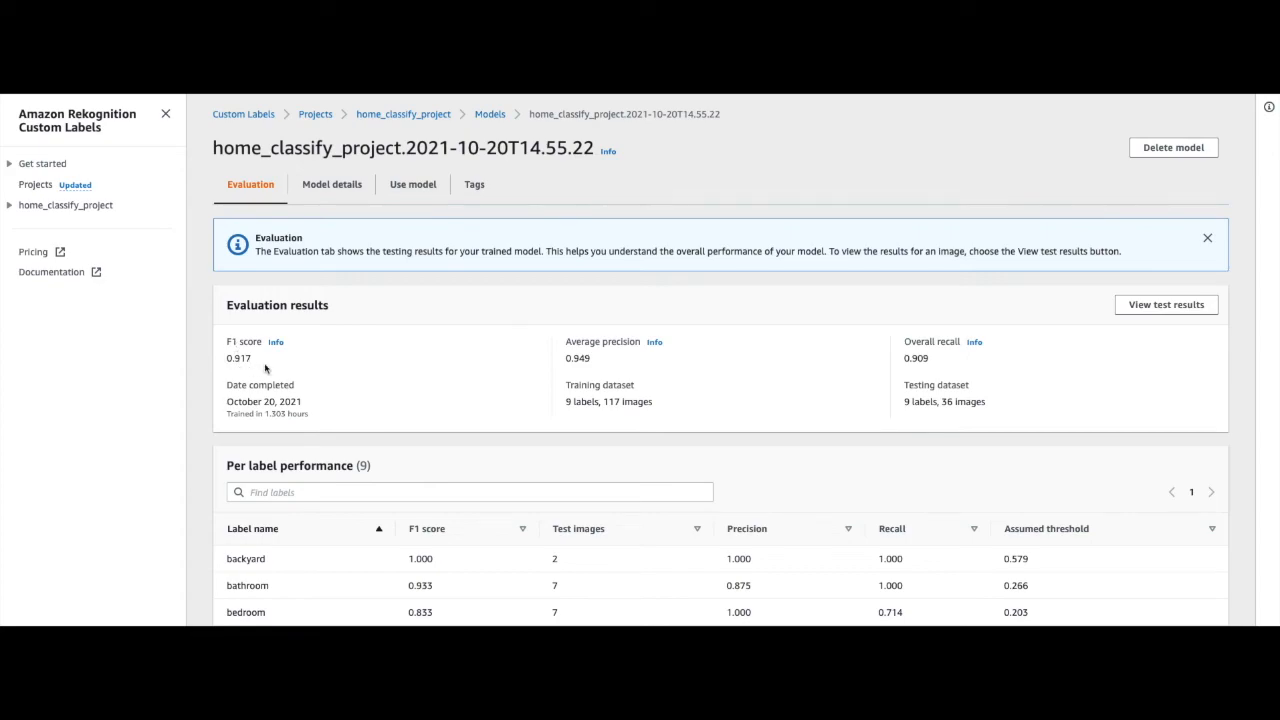
{"action": "mouse_move", "coordinate": [778, 371]}
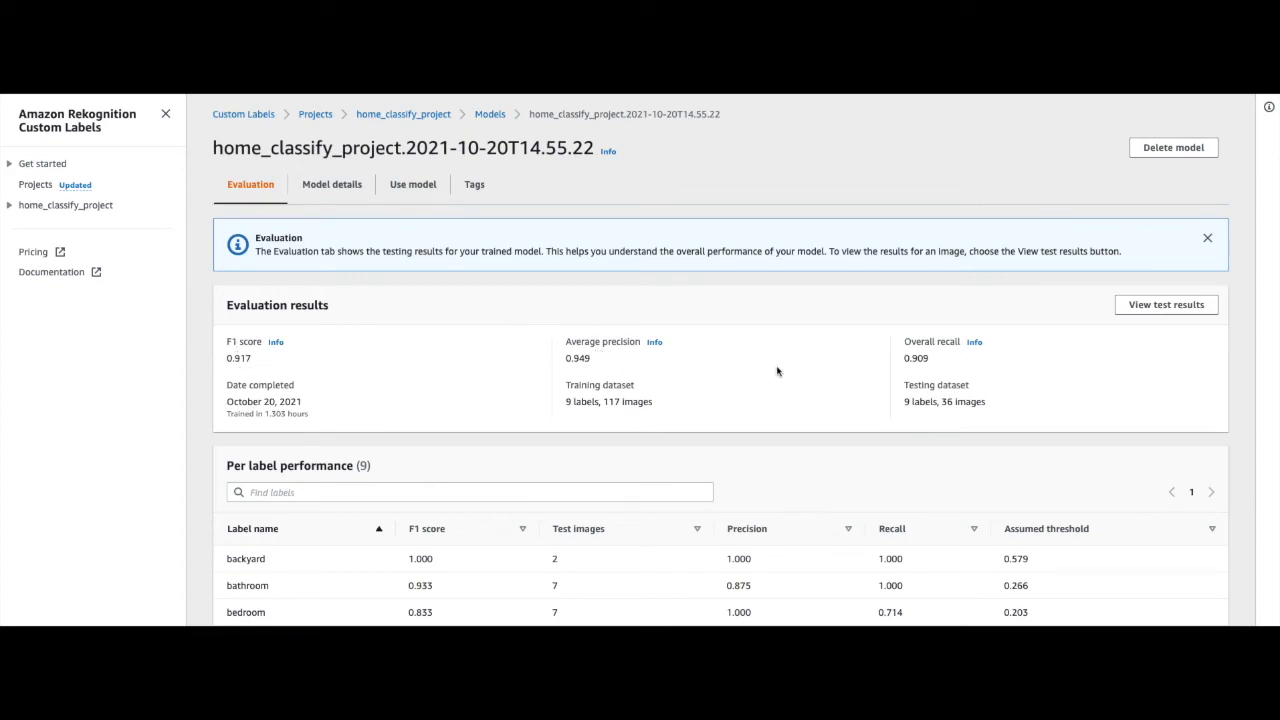
{"action": "mouse_move", "coordinate": [791, 367]}
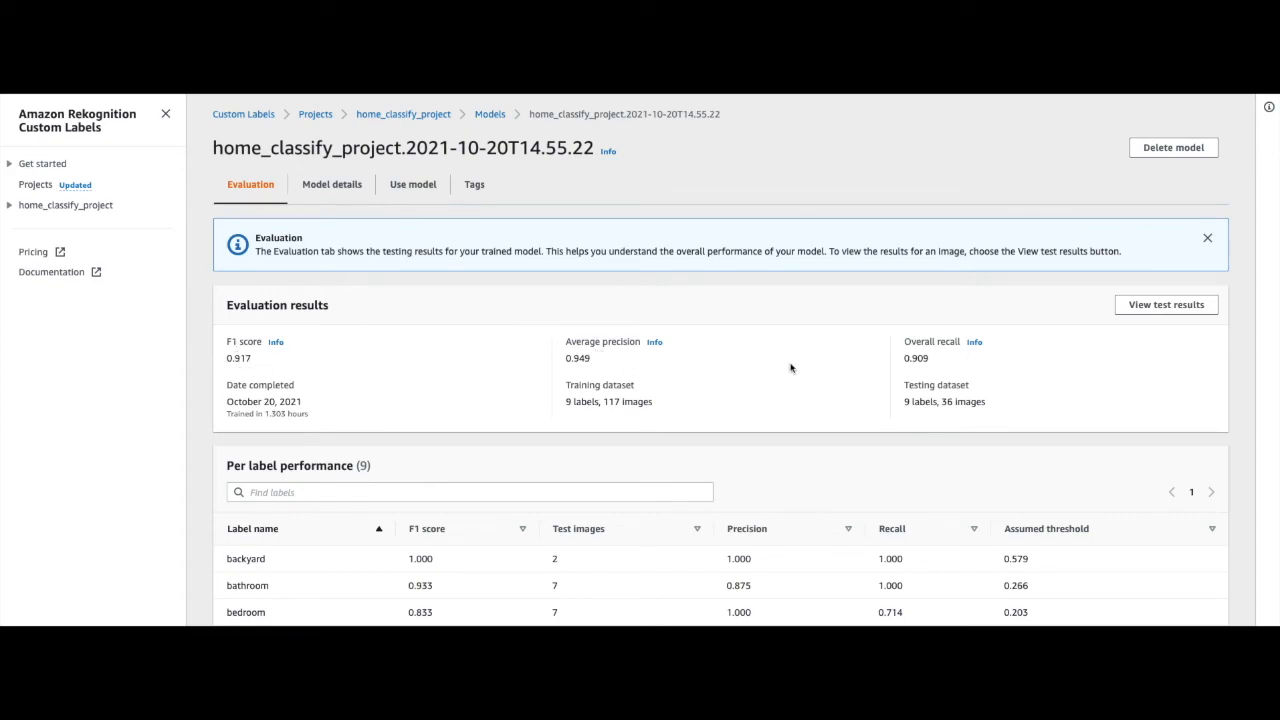